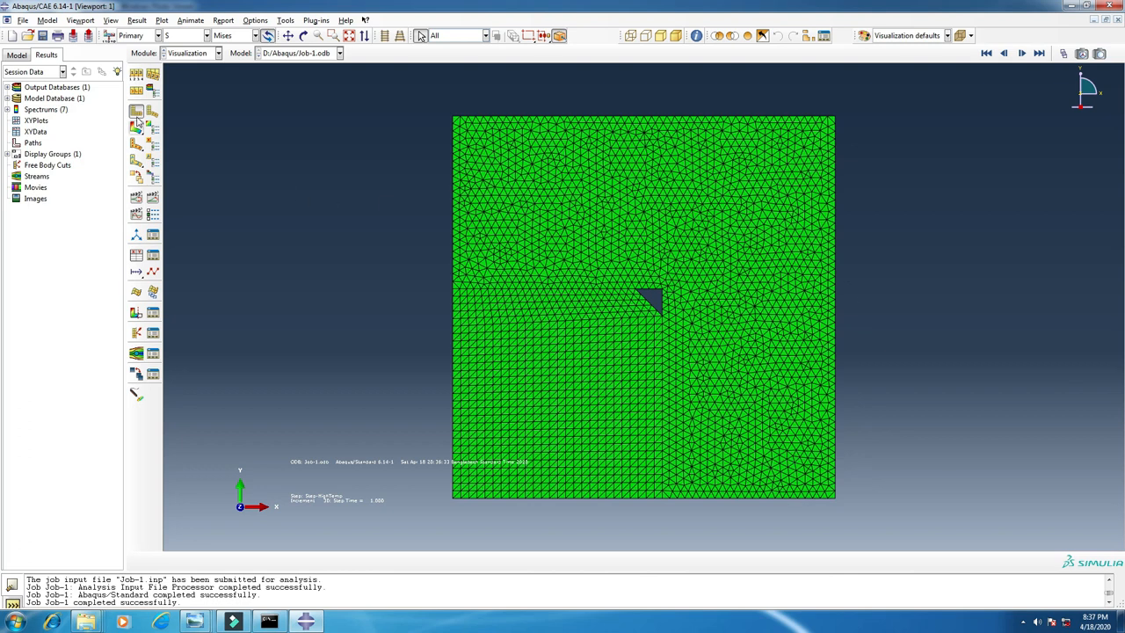
pyautogui.moveTo(759, 507)
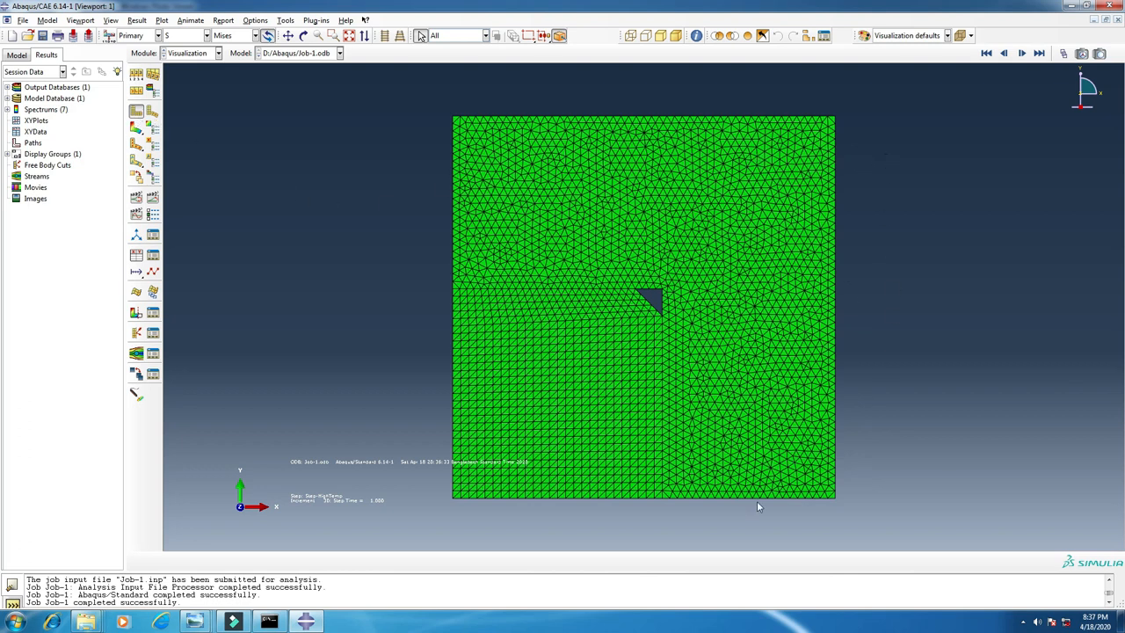
pyautogui.moveTo(461, 369)
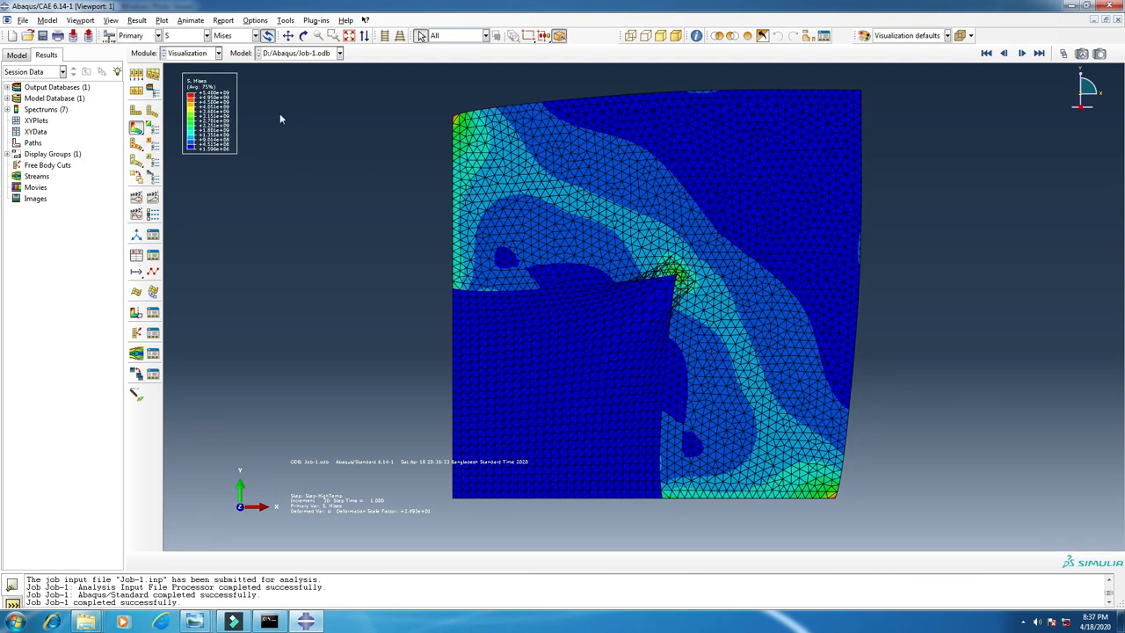
pyautogui.moveTo(875, 457)
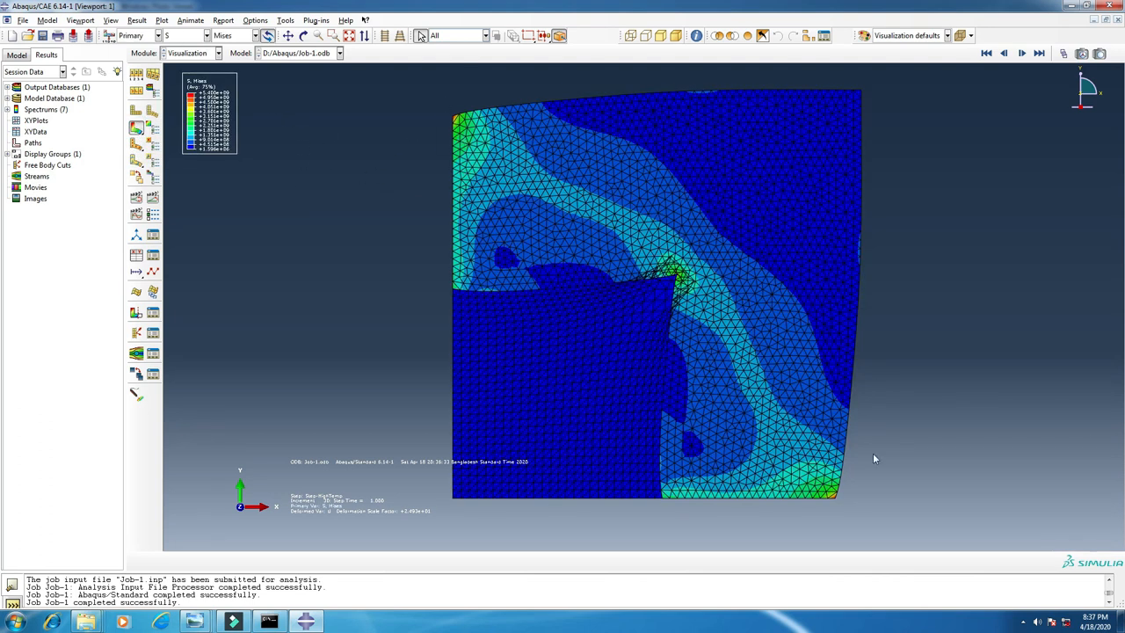
pyautogui.moveTo(534, 179)
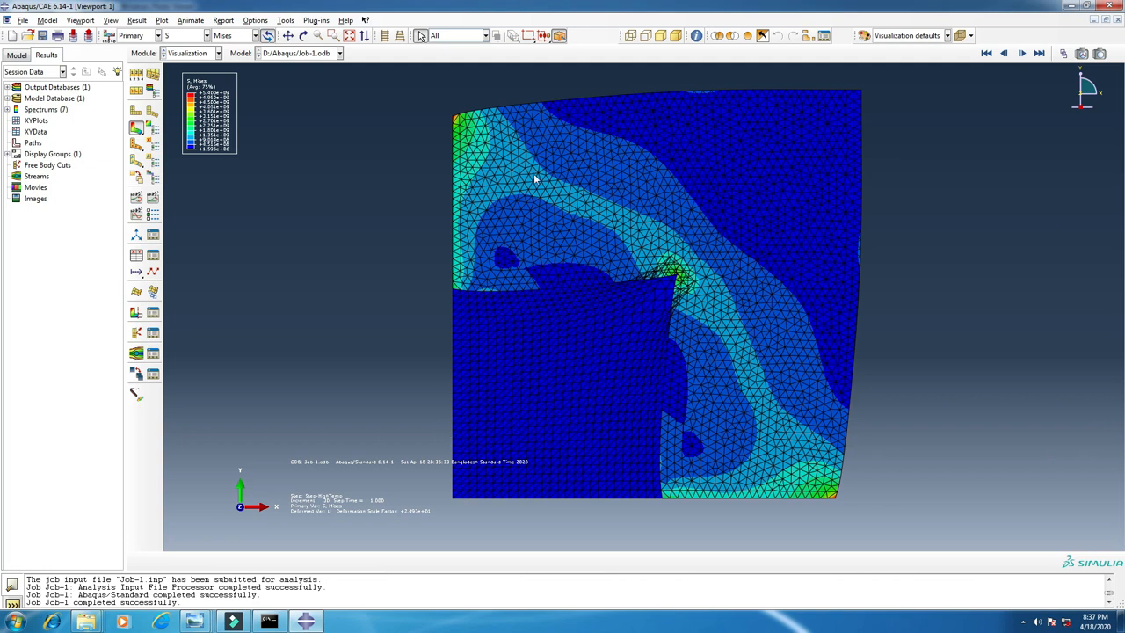
pyautogui.moveTo(628, 319)
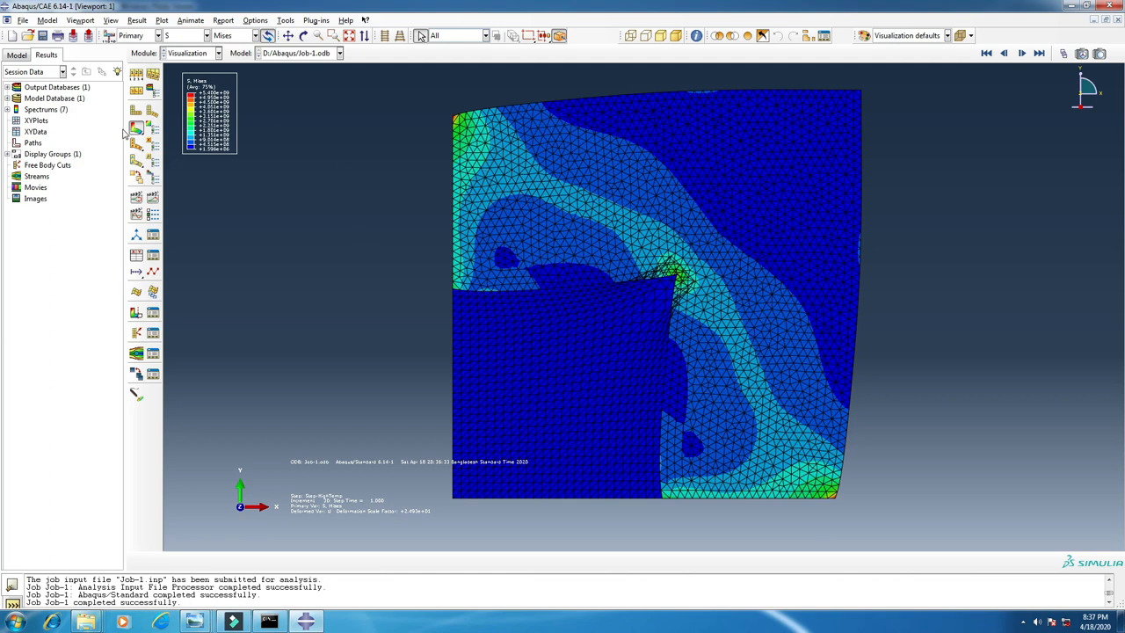
pyautogui.click(184, 35)
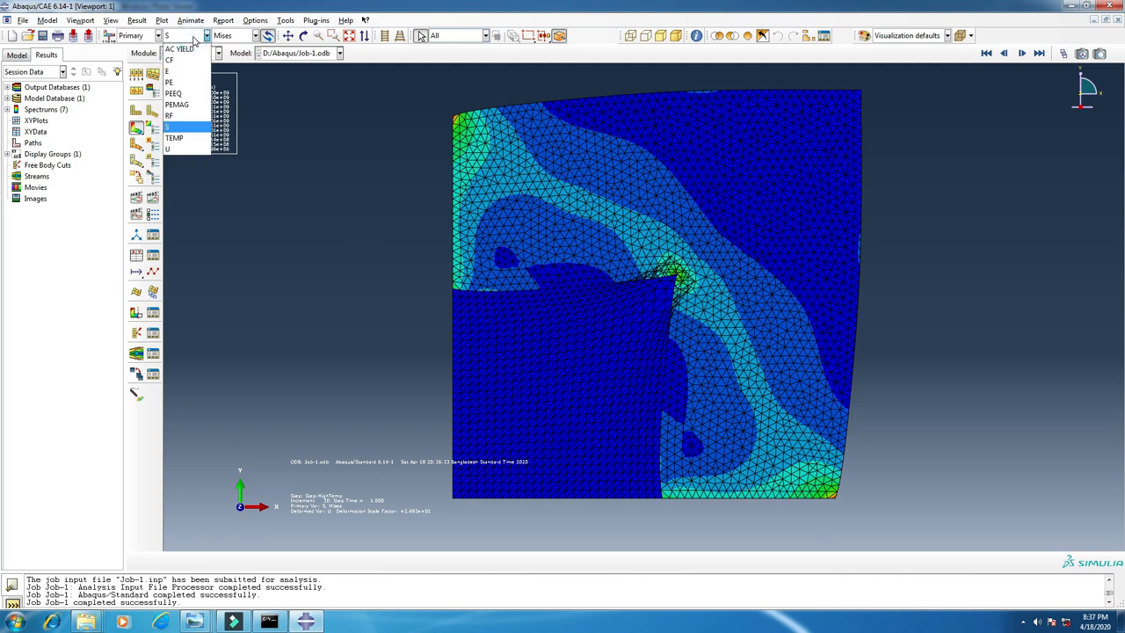
pyautogui.click(167, 147)
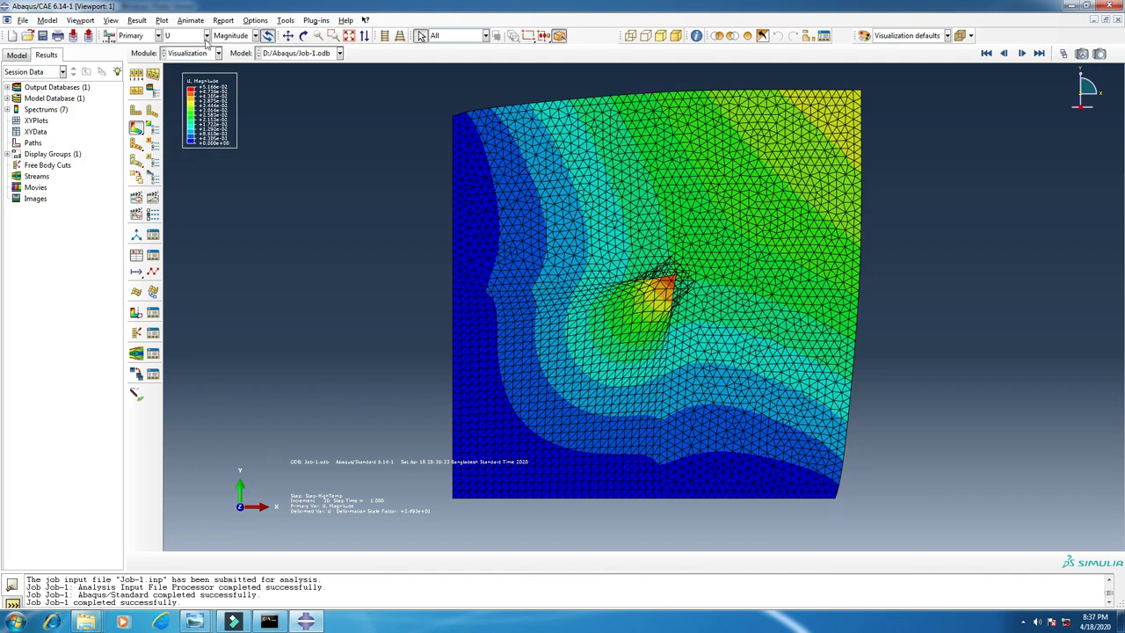
pyautogui.click(182, 35)
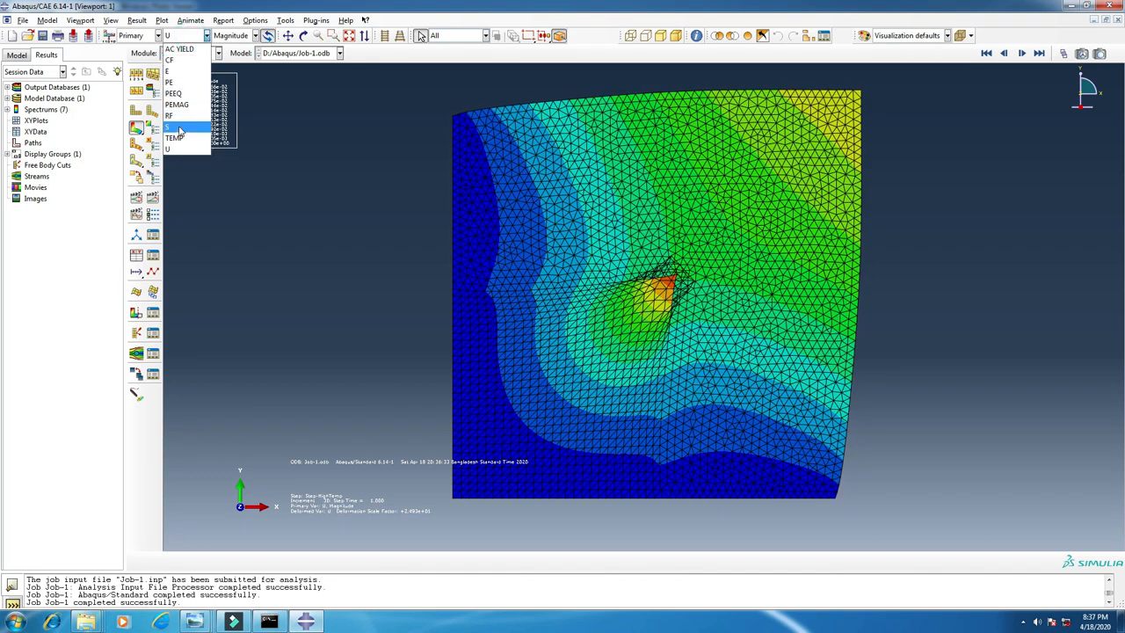
pyautogui.click(169, 127)
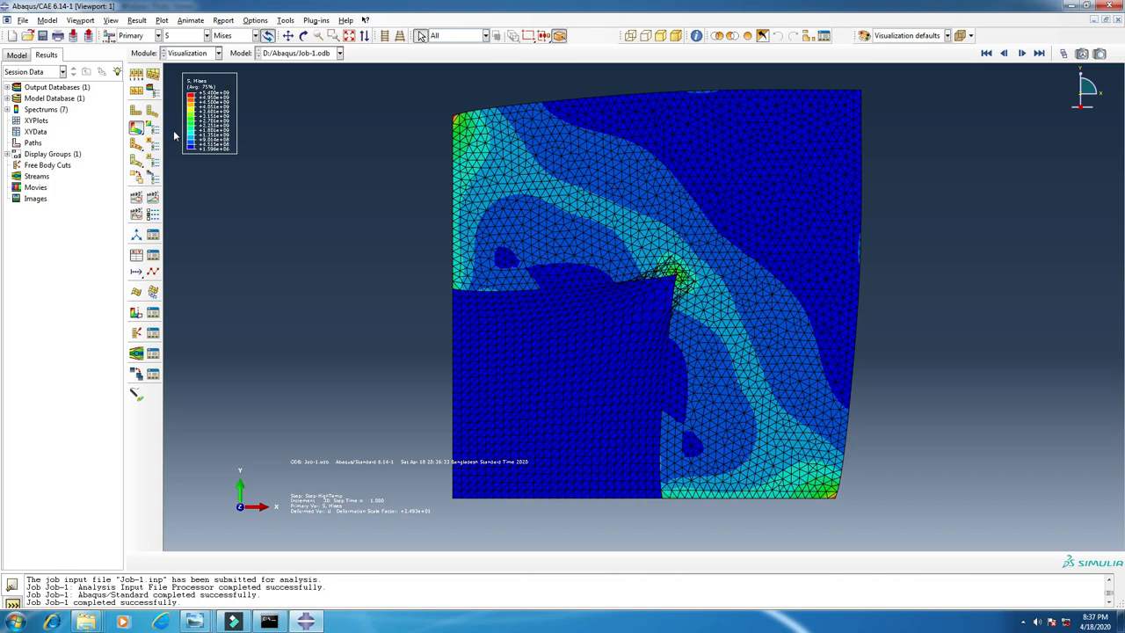
pyautogui.moveTo(155, 288)
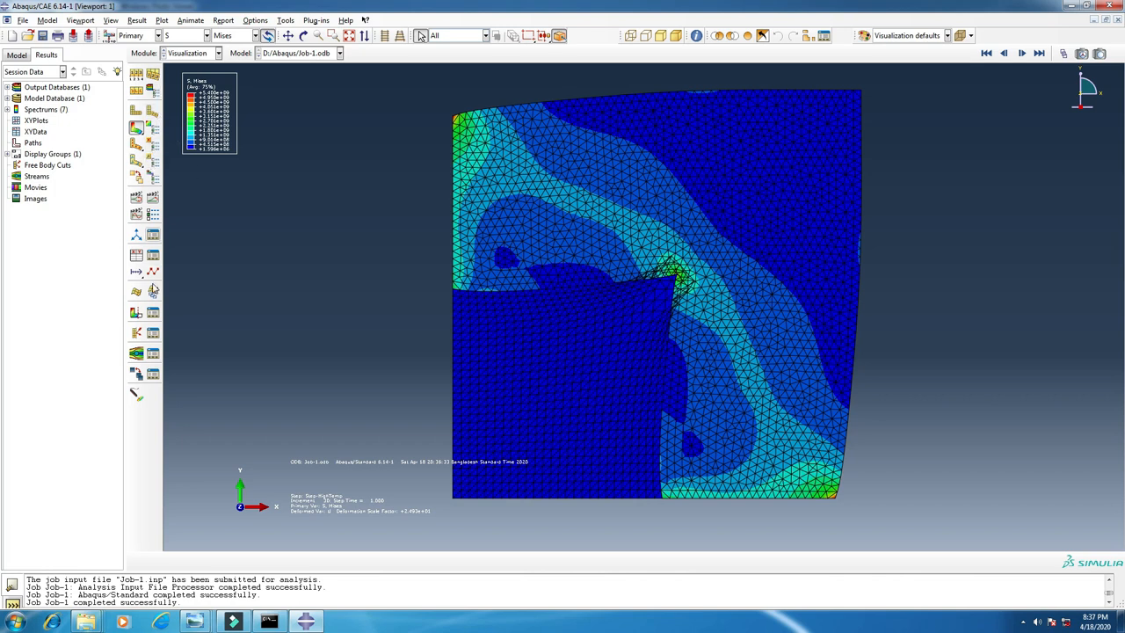
pyautogui.moveTo(183, 450)
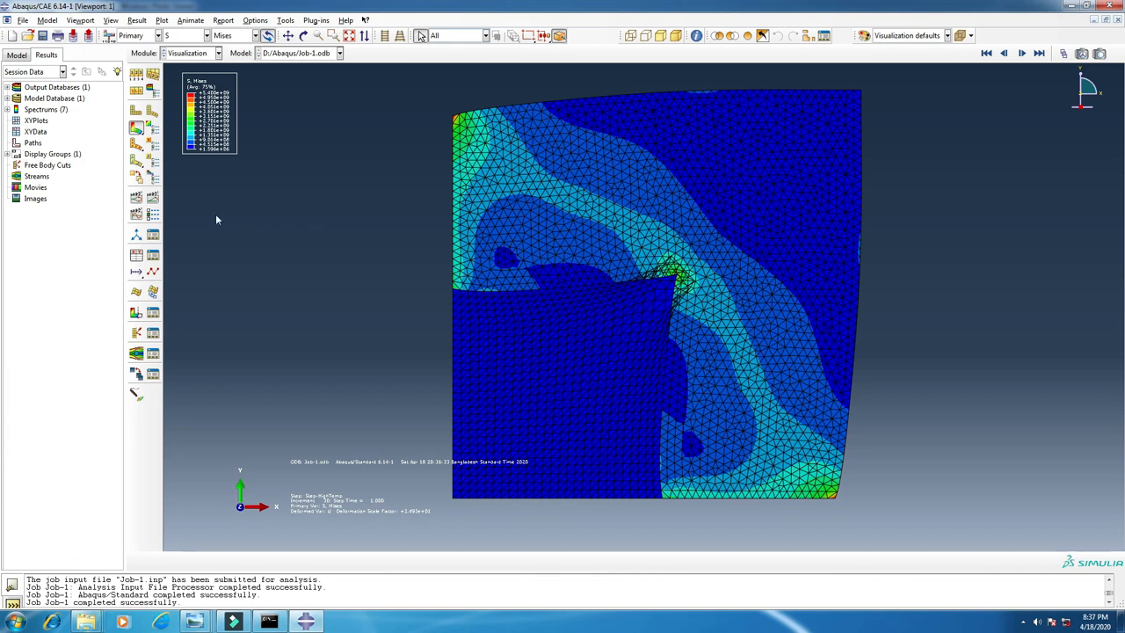
pyautogui.moveTo(221, 184)
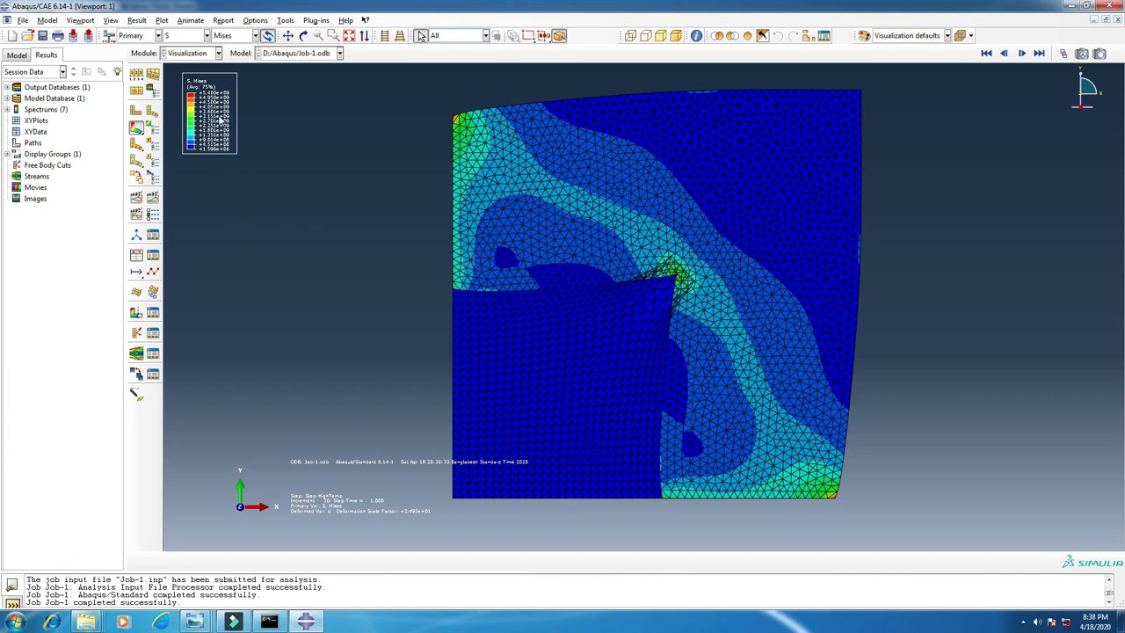
pyautogui.moveTo(230, 161)
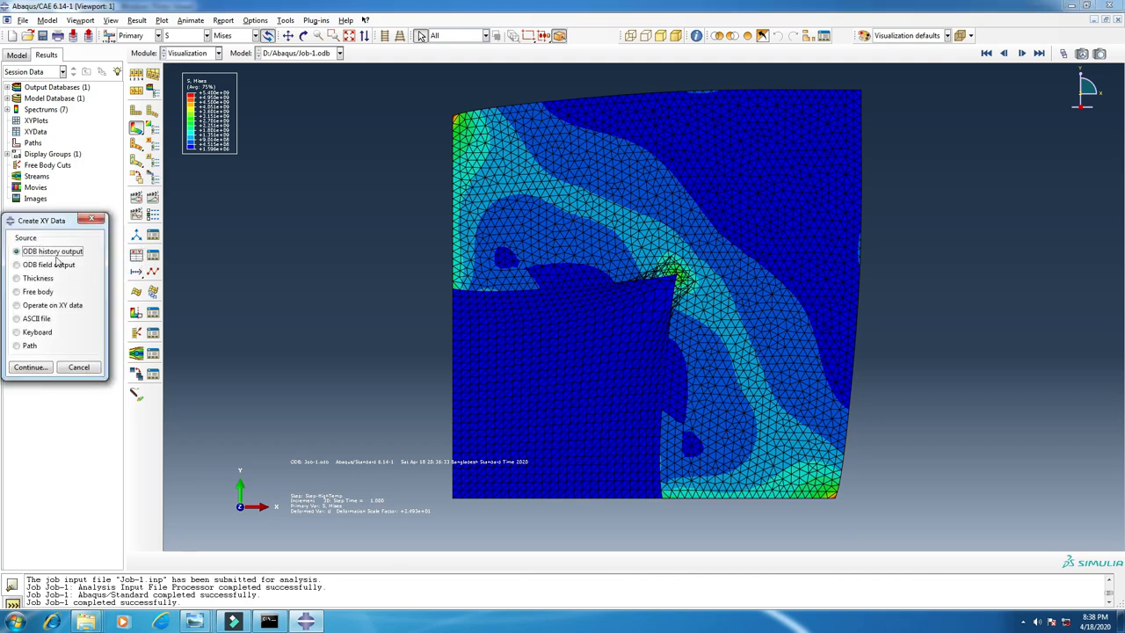
# Choose ODB field output as the XY data source and select Max. Principal (Abs) strain and TEMP
pyautogui.click(17, 263)
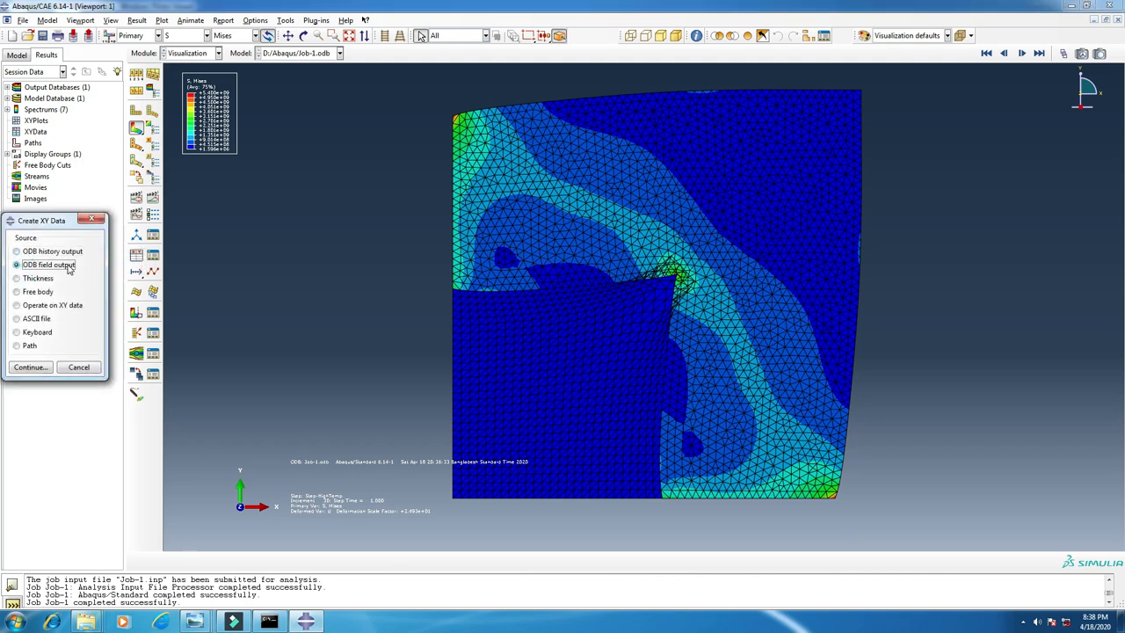
pyautogui.click(30, 367)
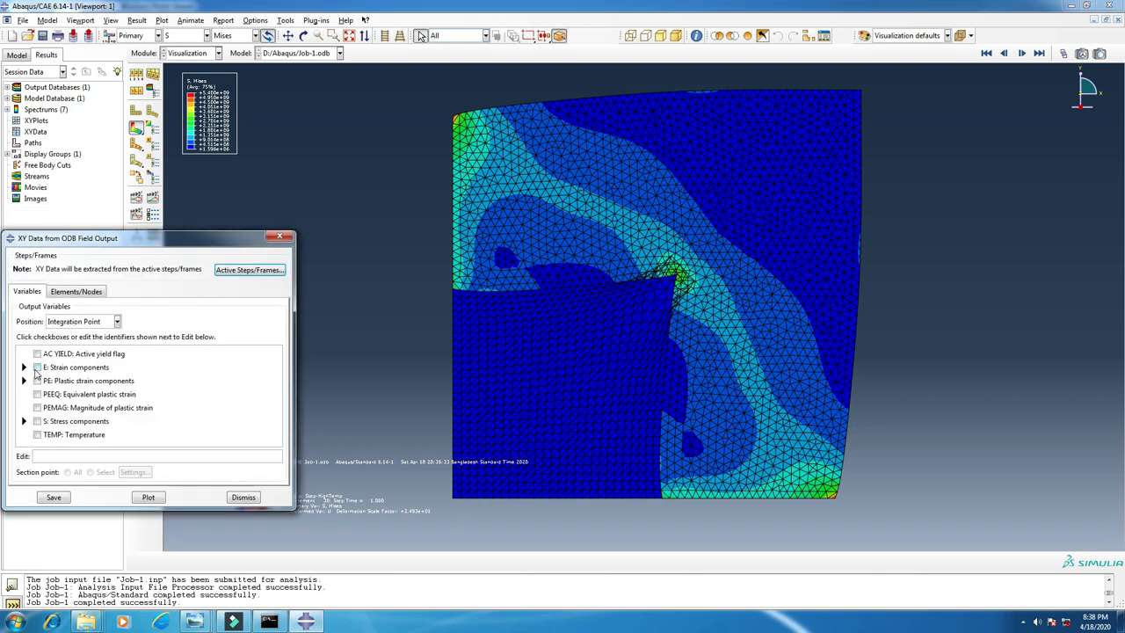
pyautogui.click(24, 368)
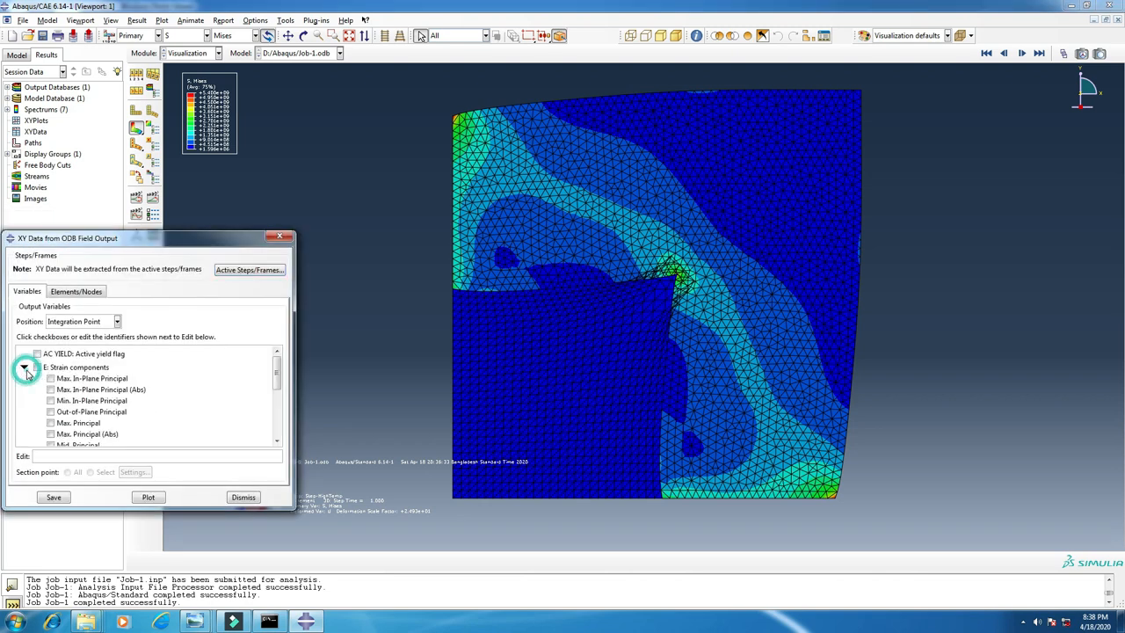
pyautogui.click(51, 397)
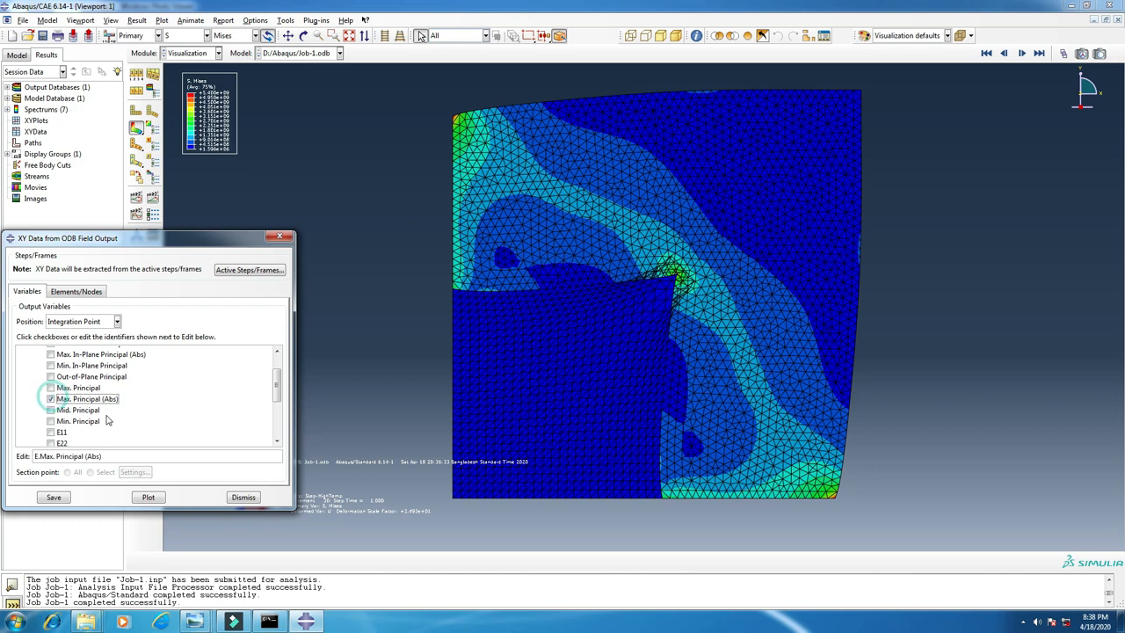
pyautogui.scroll(-3)
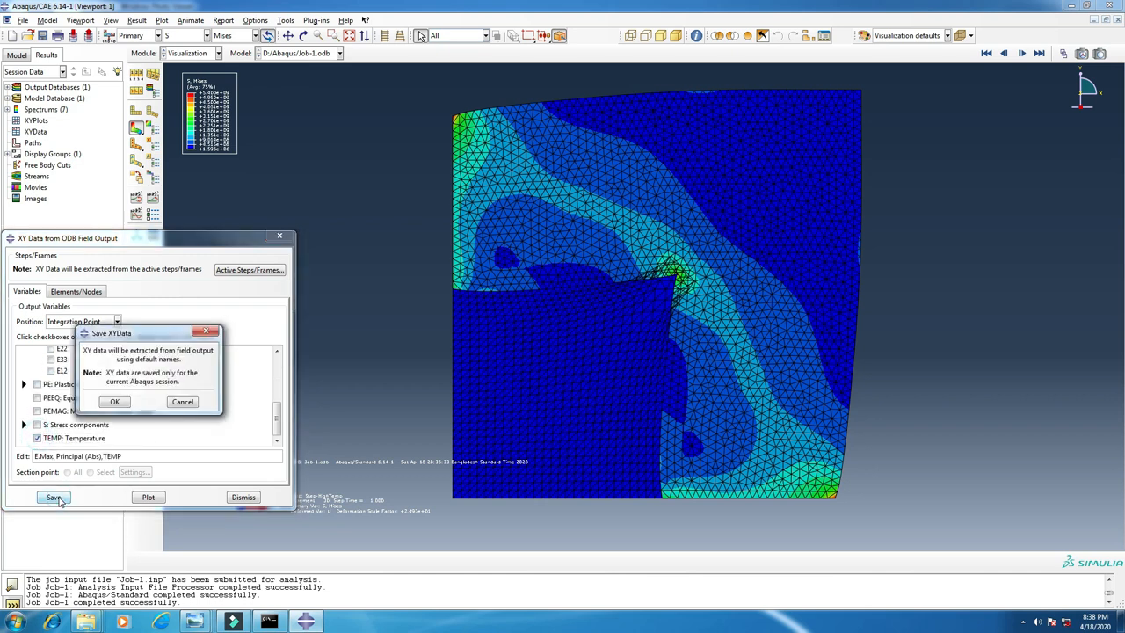
# Save the XY data with default names and dismiss the no-entity-selected warning
pyautogui.click(114, 401)
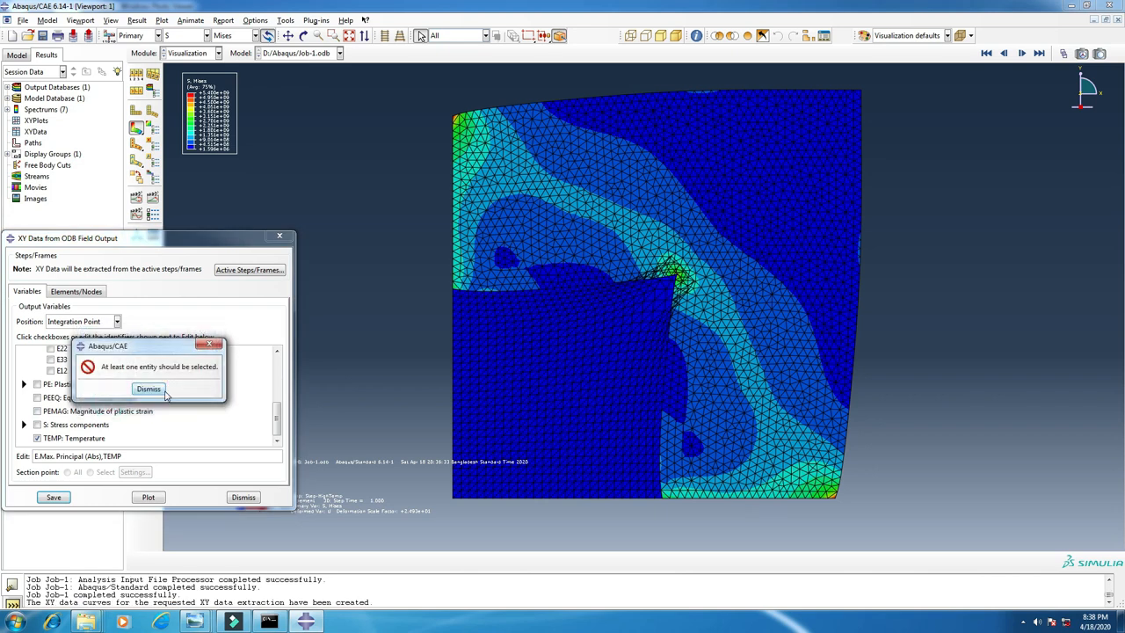
pyautogui.click(148, 388)
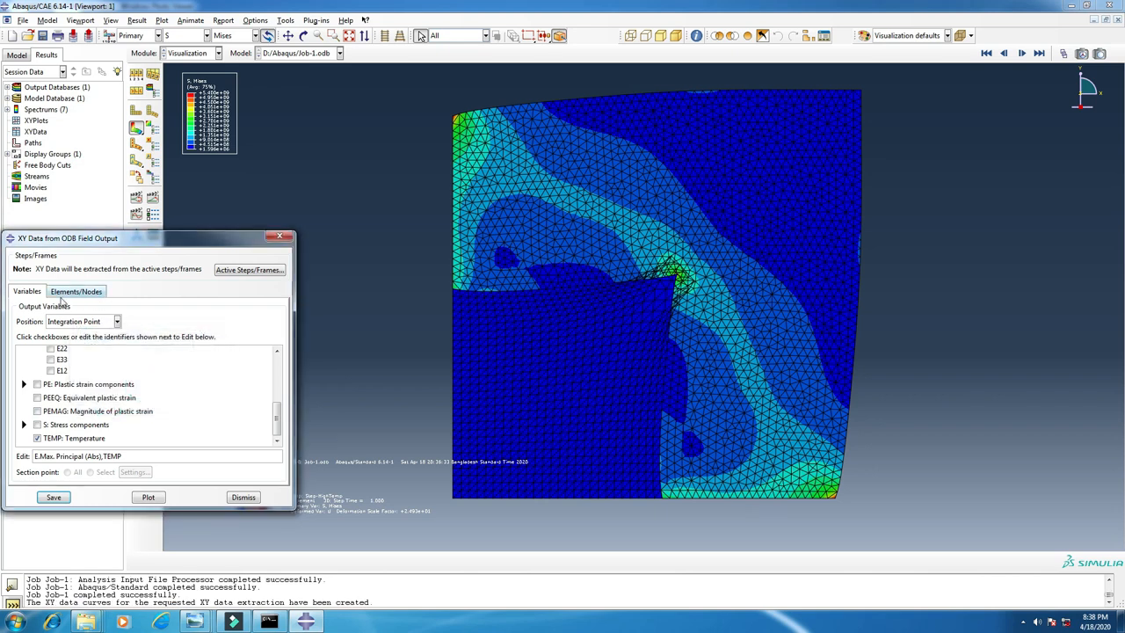
# Pick the ALL ELEMENTS element set and highlight the chosen elements on the model
pyautogui.click(77, 292)
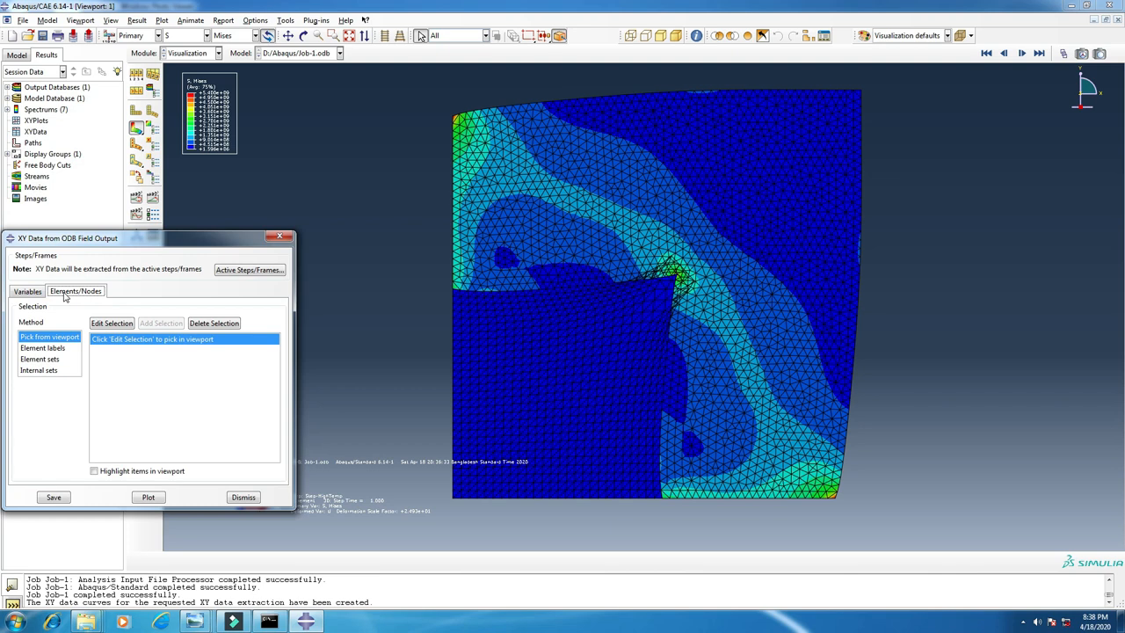
pyautogui.moveTo(53, 346)
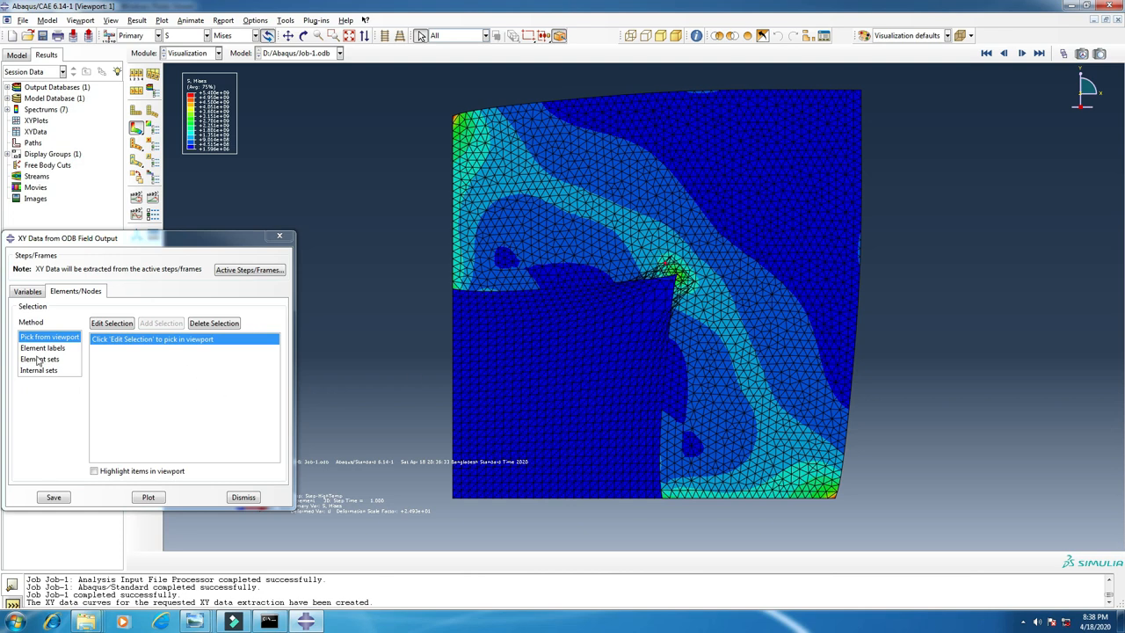
pyautogui.click(39, 359)
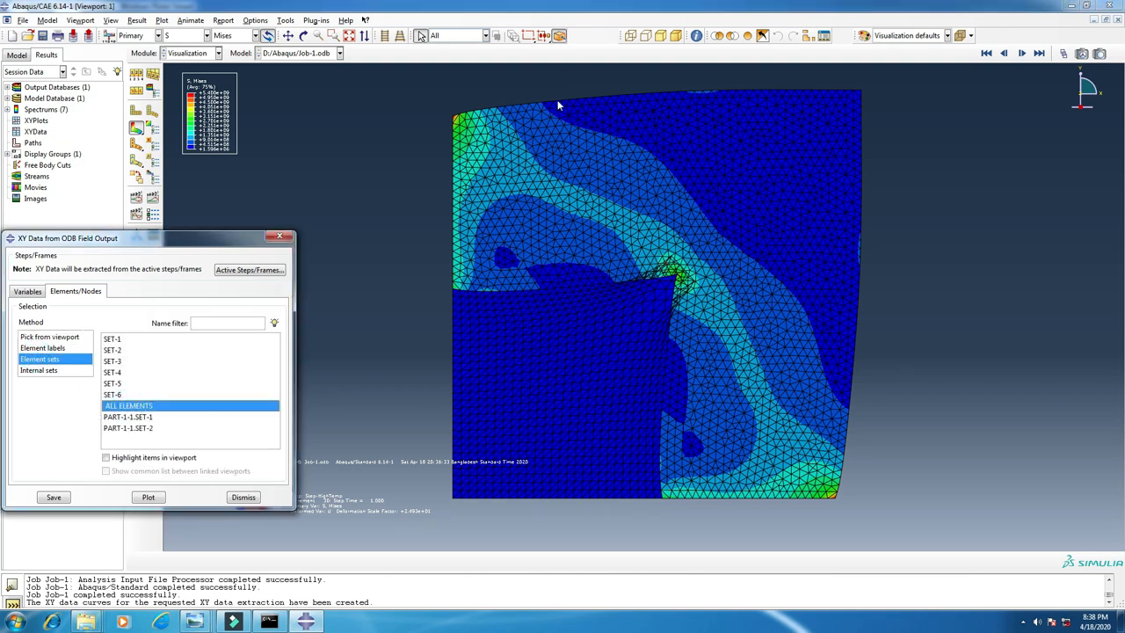
pyautogui.moveTo(270, 464)
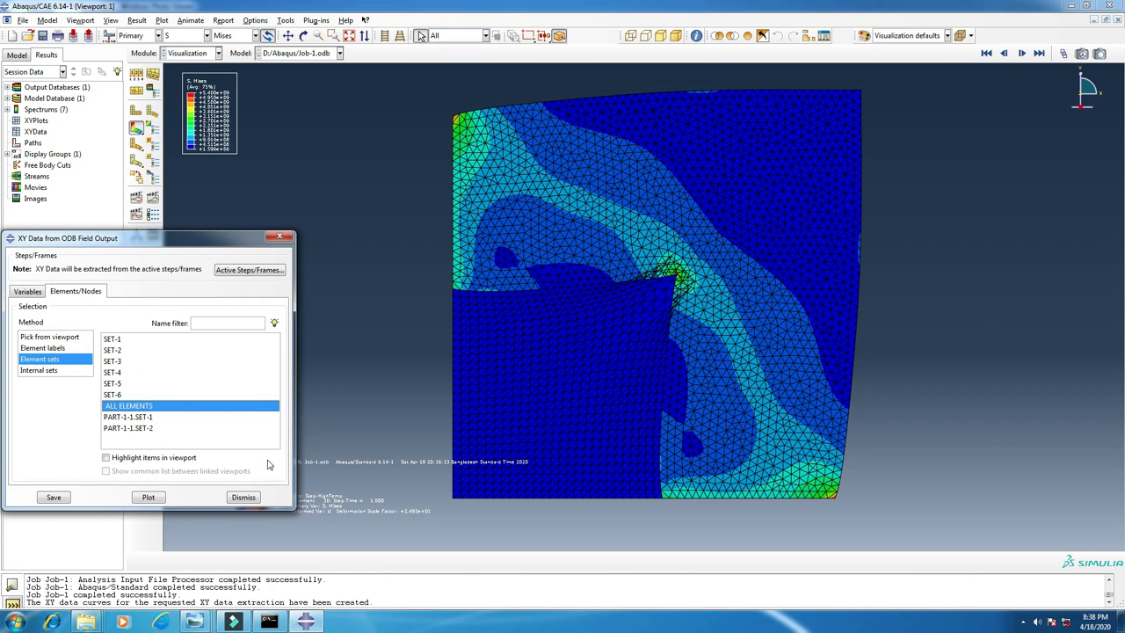
pyautogui.click(105, 457)
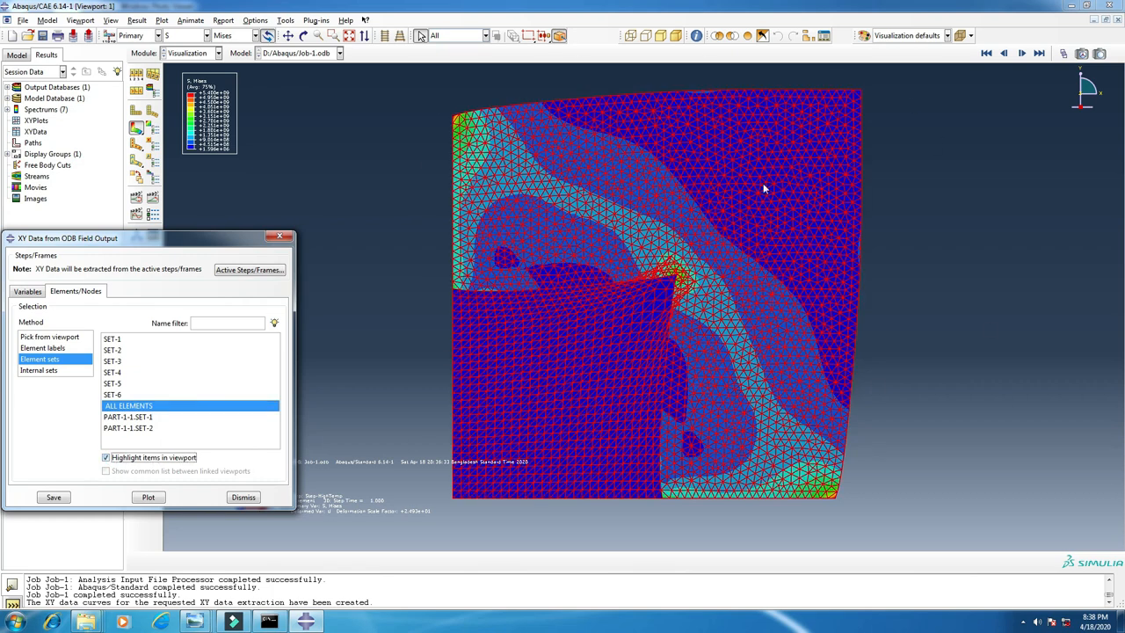
pyautogui.moveTo(397, 149)
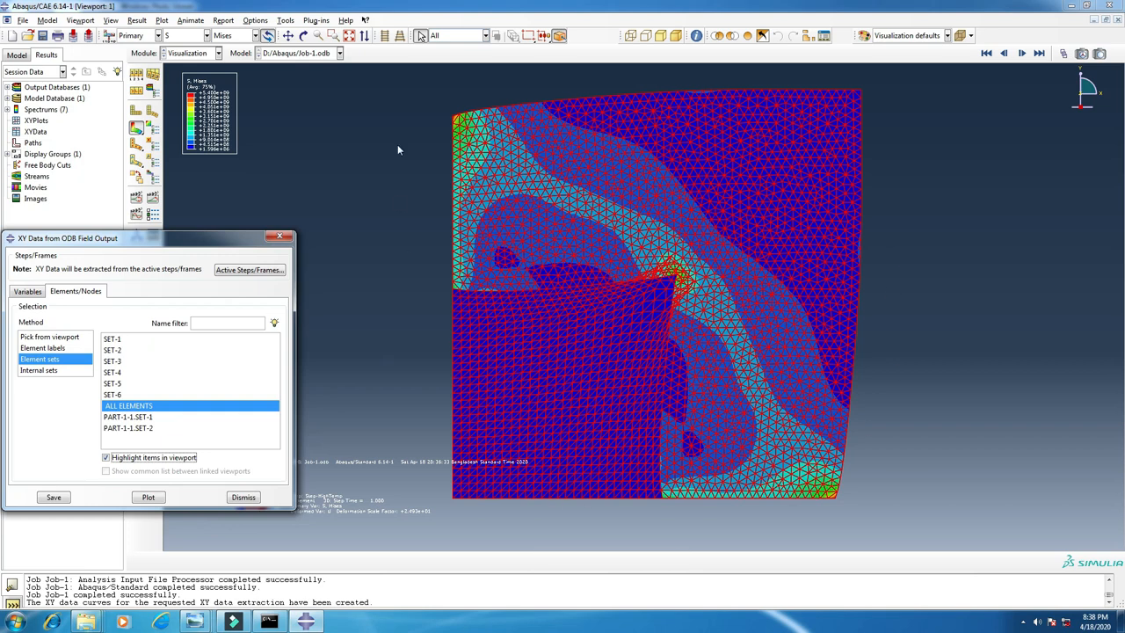
pyautogui.moveTo(895, 99)
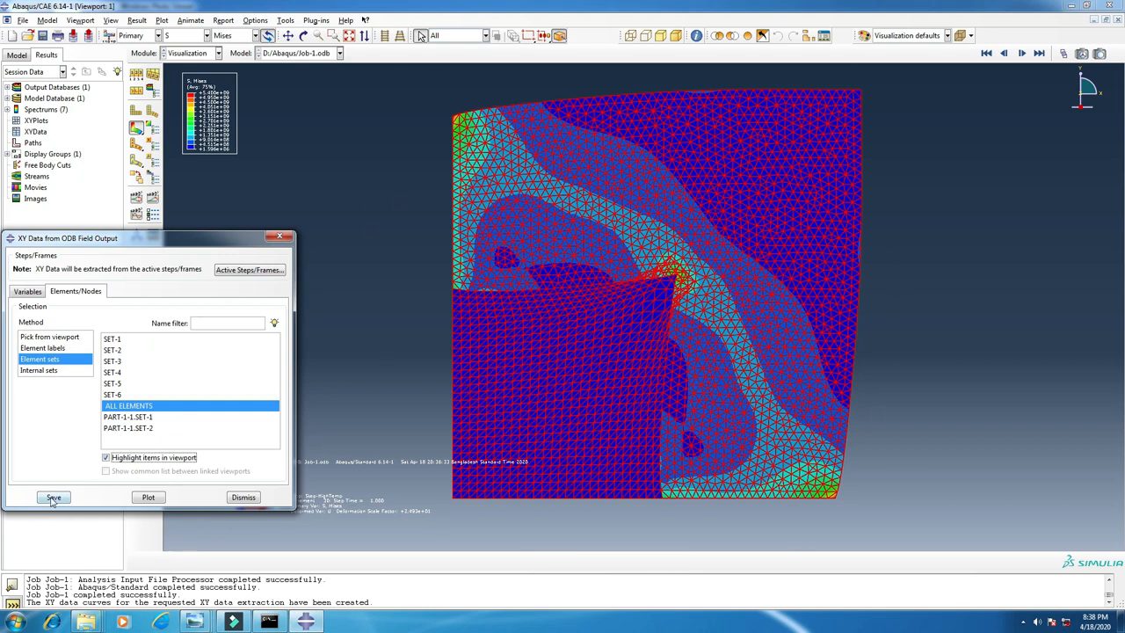
# Save the strain and temperature curves for all elements as XY data and close the extraction dialog
pyautogui.click(52, 496)
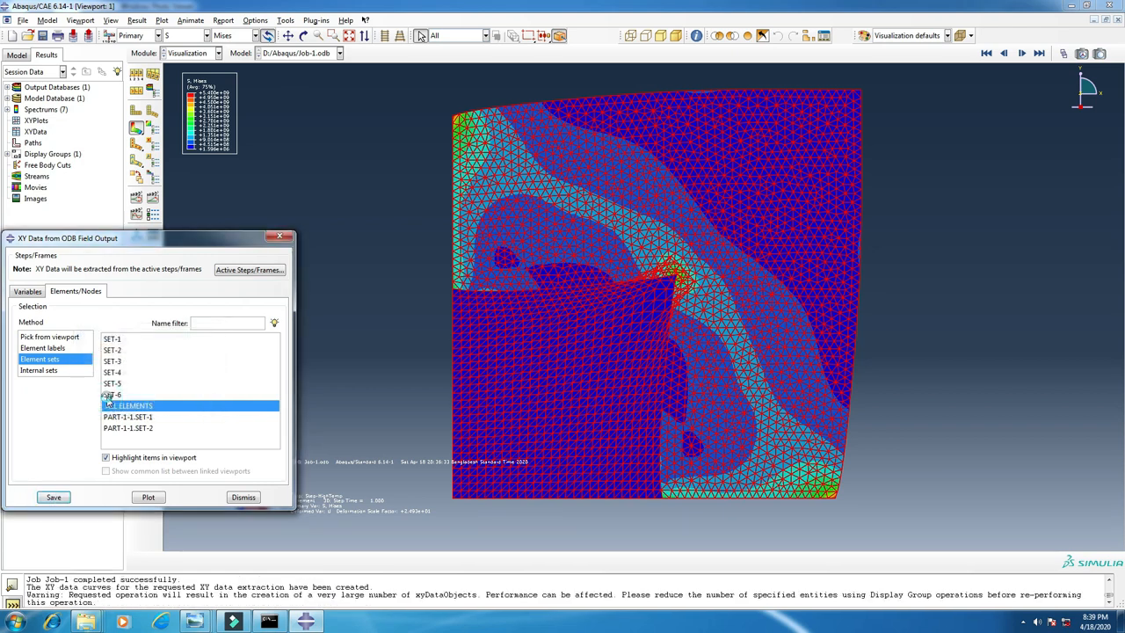
pyautogui.click(147, 496)
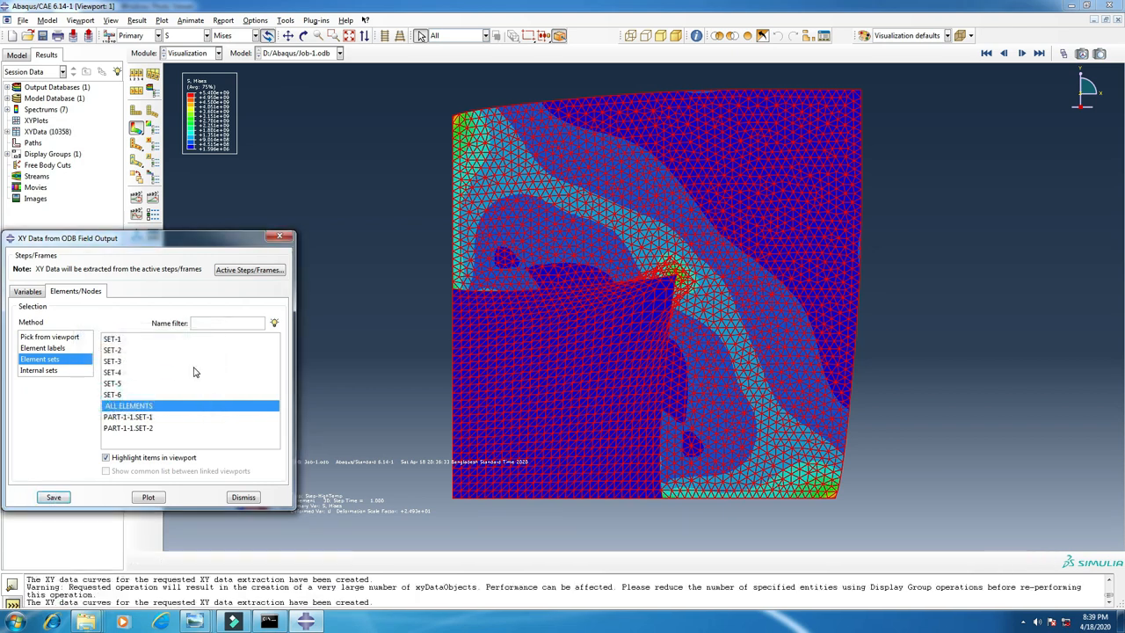
pyautogui.click(243, 495)
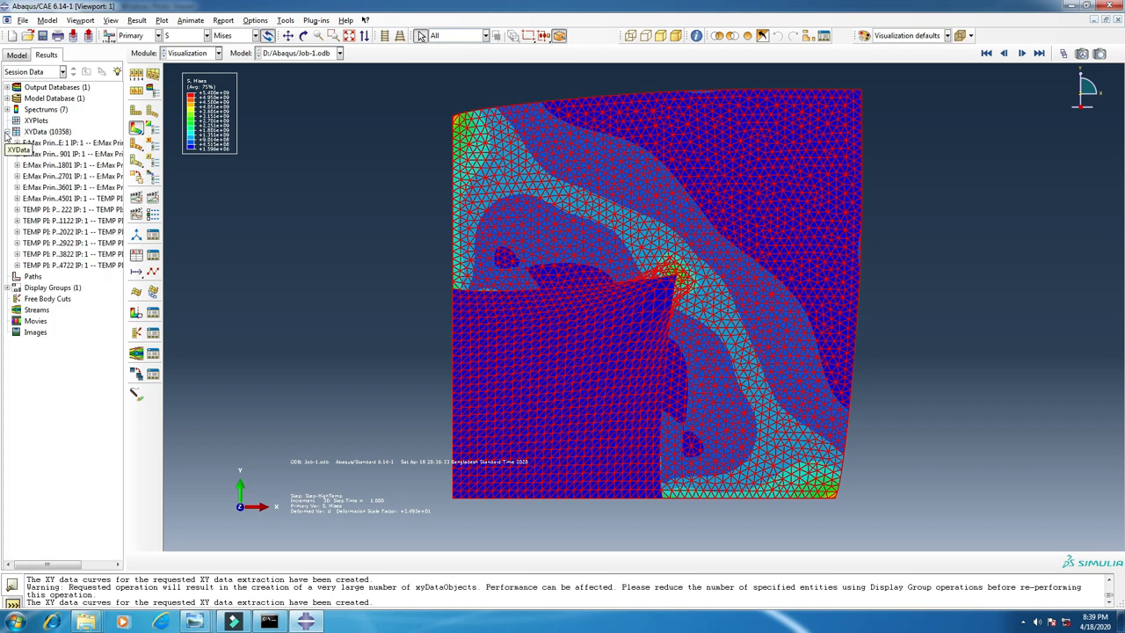
# Create new XY data by operating on existing XY data
pyautogui.click(7, 130)
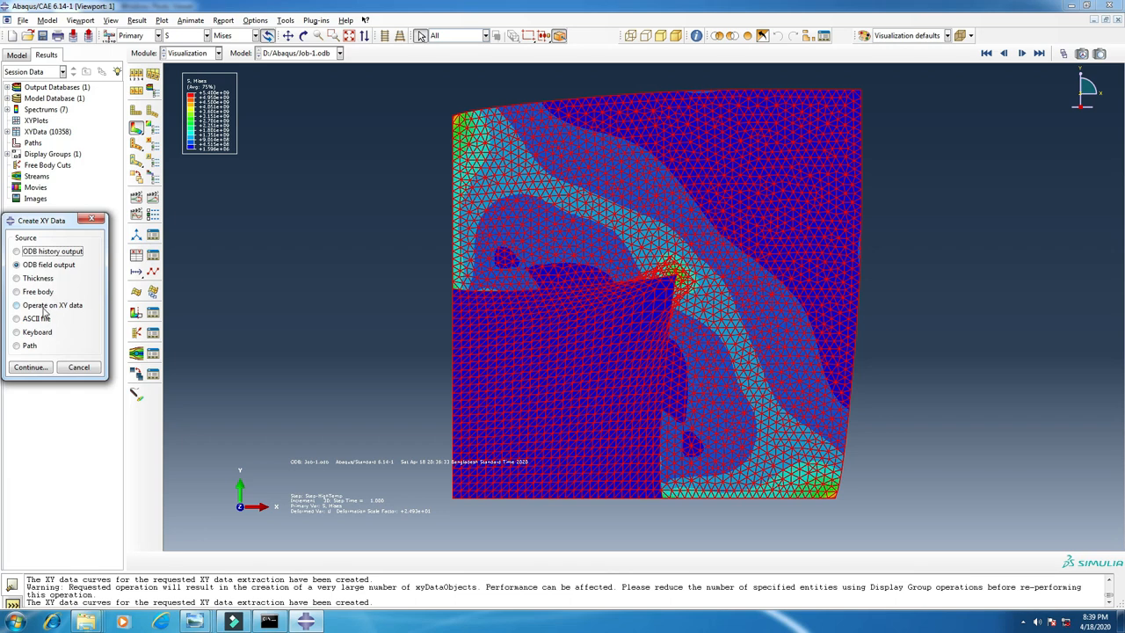
pyautogui.click(16, 306)
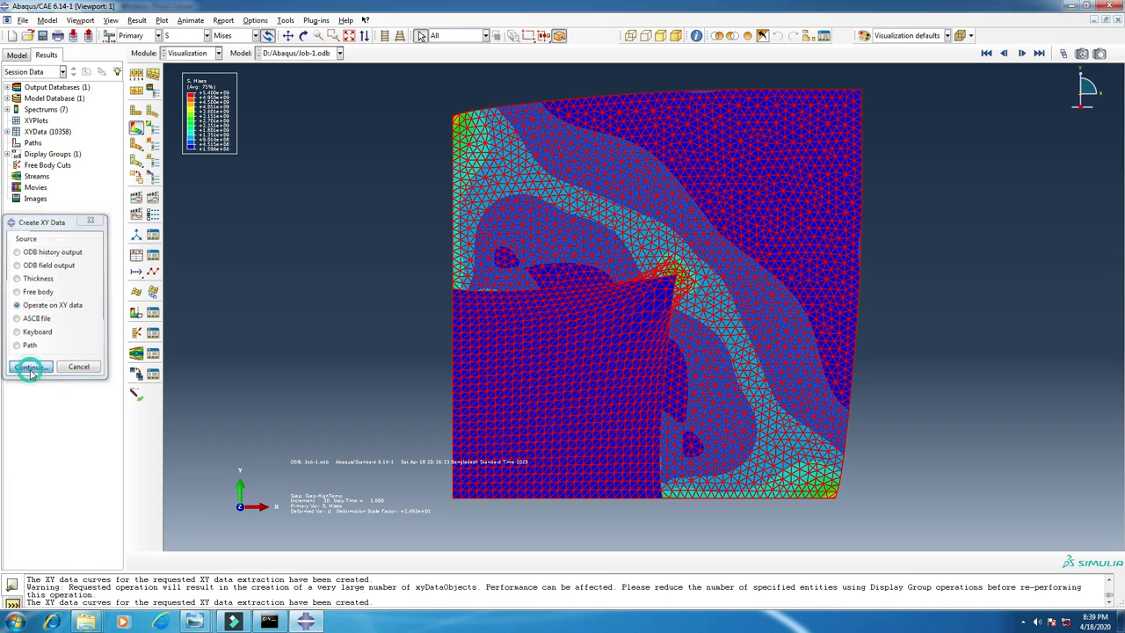
pyautogui.click(32, 367)
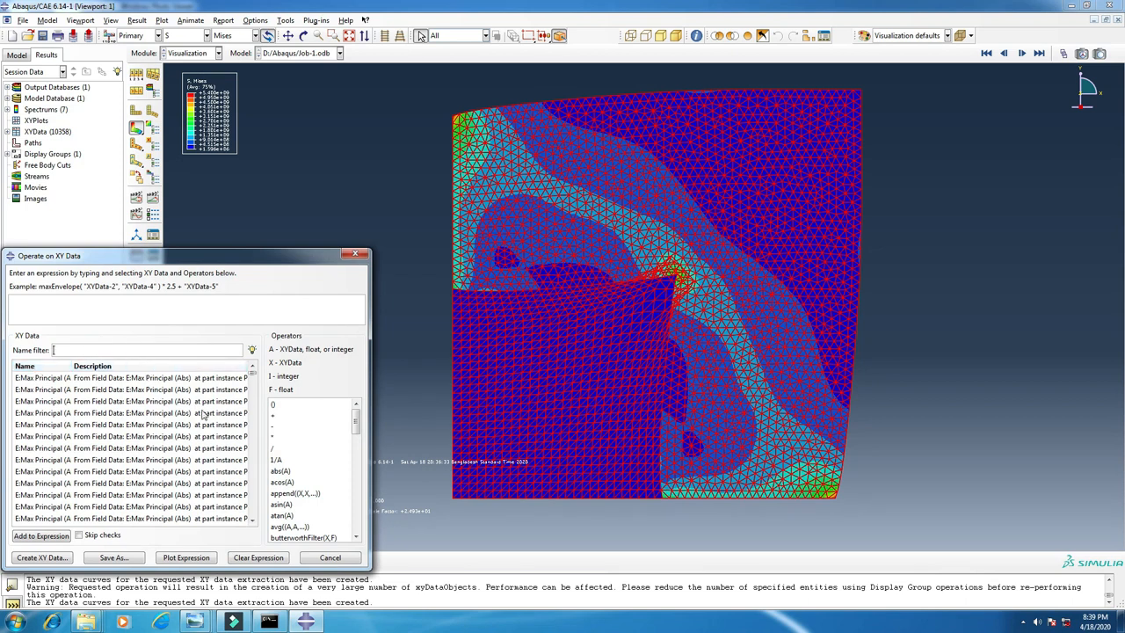
# Insert combine() into the expression and select the first temperature curve for averaging
pyautogui.scroll(-3)
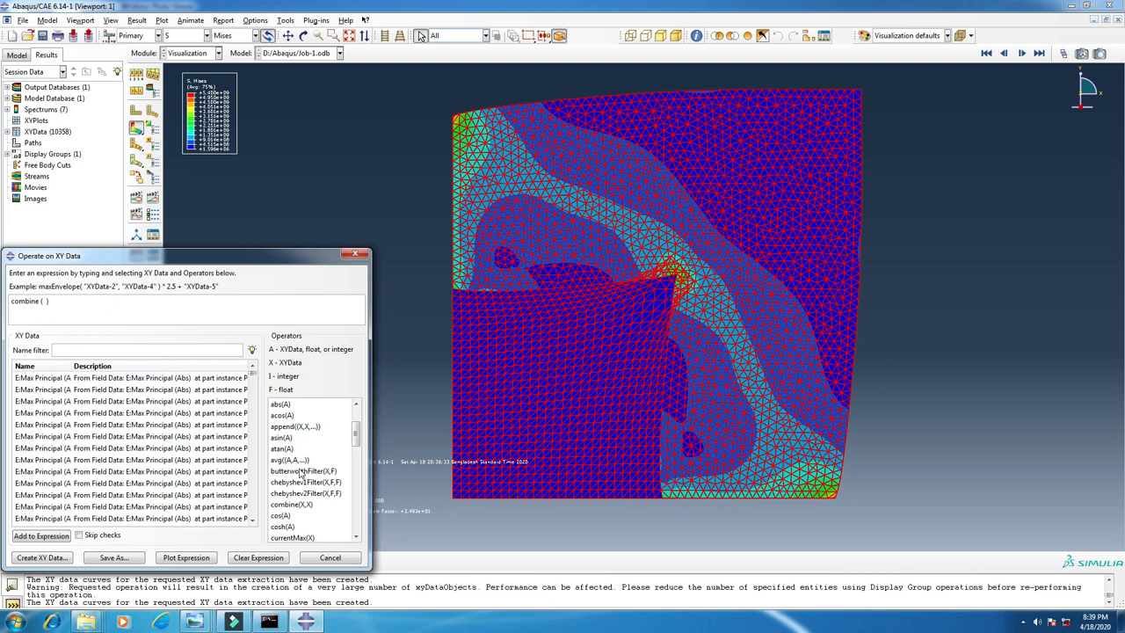
pyautogui.doubleClick(289, 460)
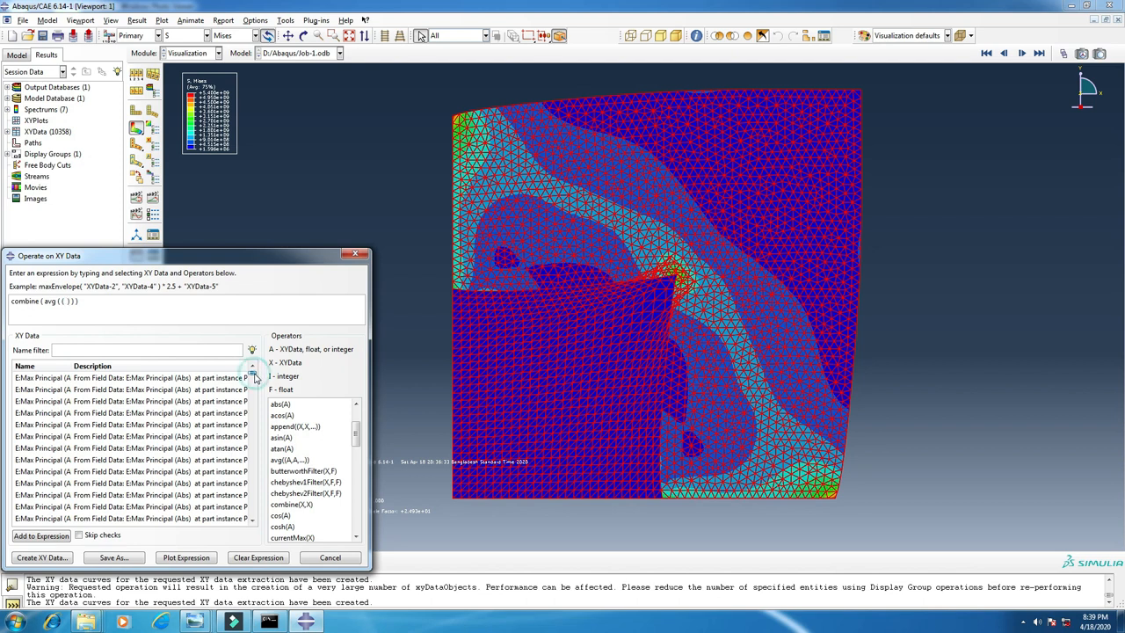
pyautogui.scroll(-3)
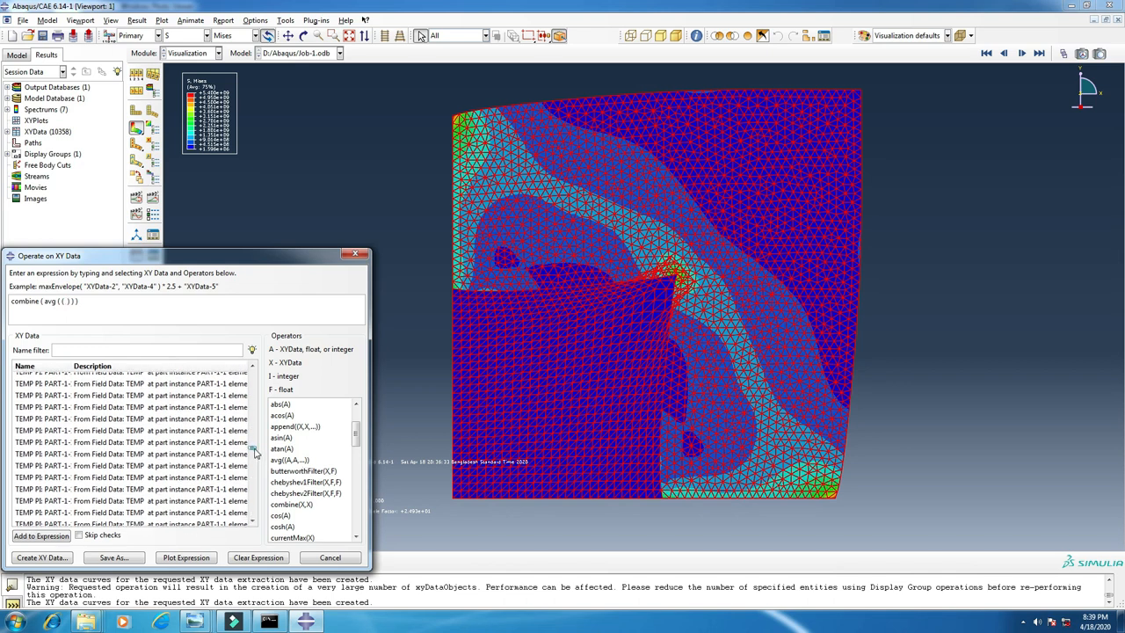
pyautogui.scroll(3)
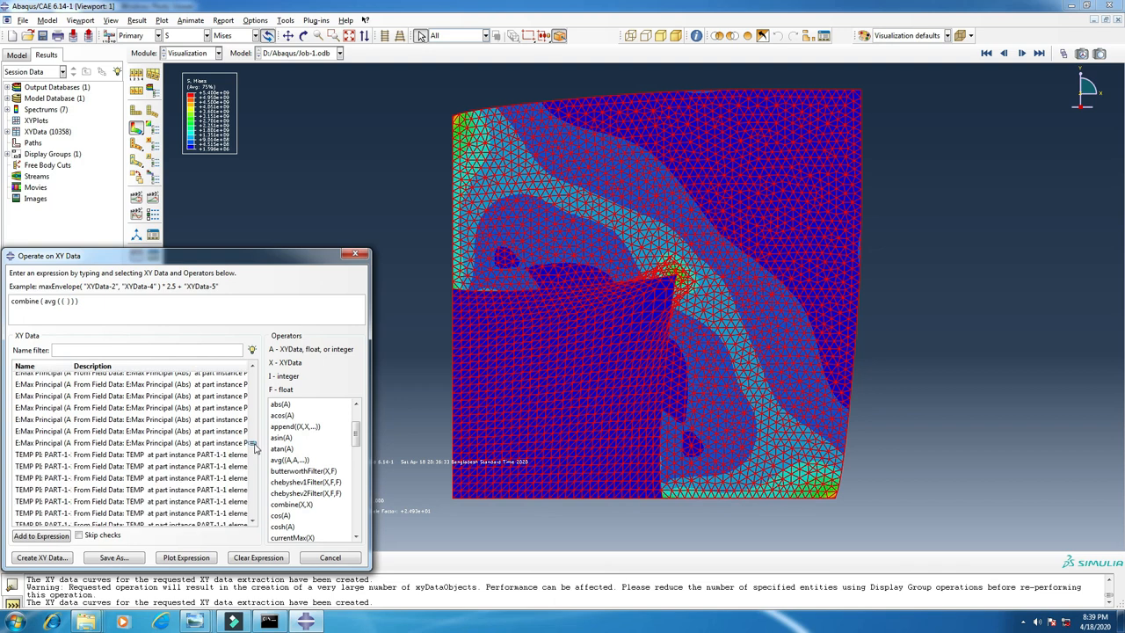
pyautogui.click(132, 453)
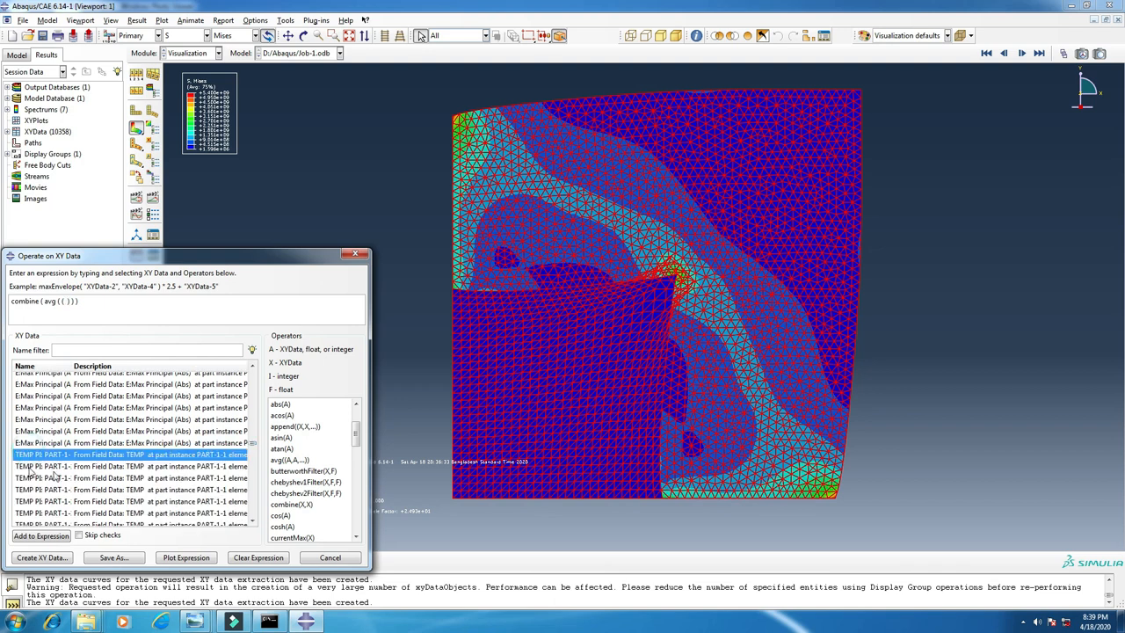
pyautogui.moveTo(200, 503)
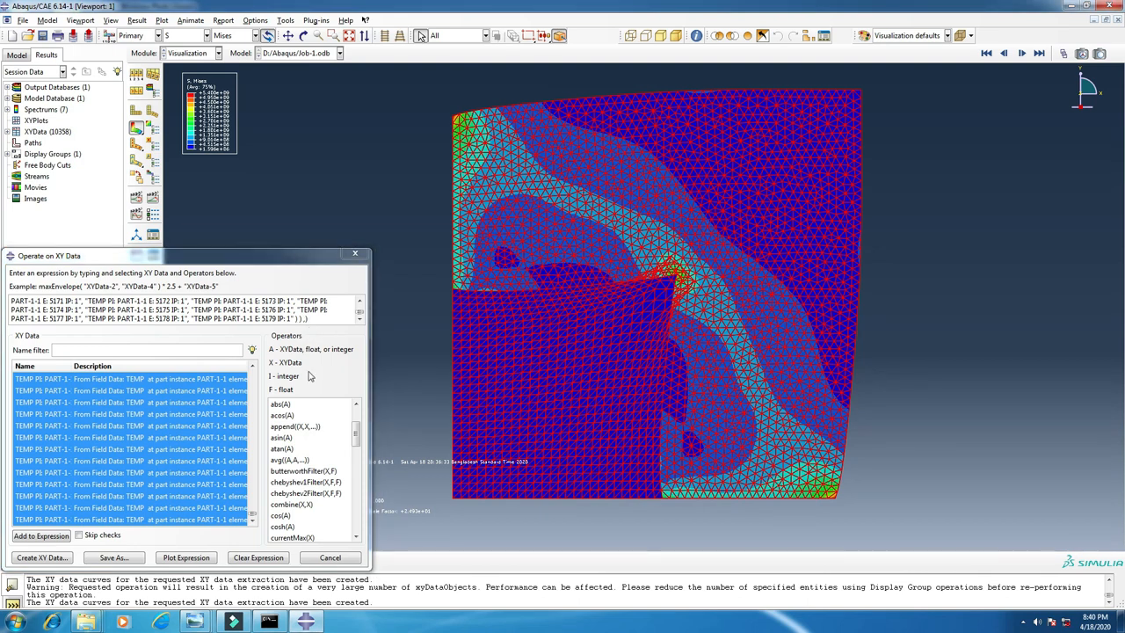
# Insert a second avg() into the combine expression and place entry inside it for the strain curves
pyautogui.click(290, 461)
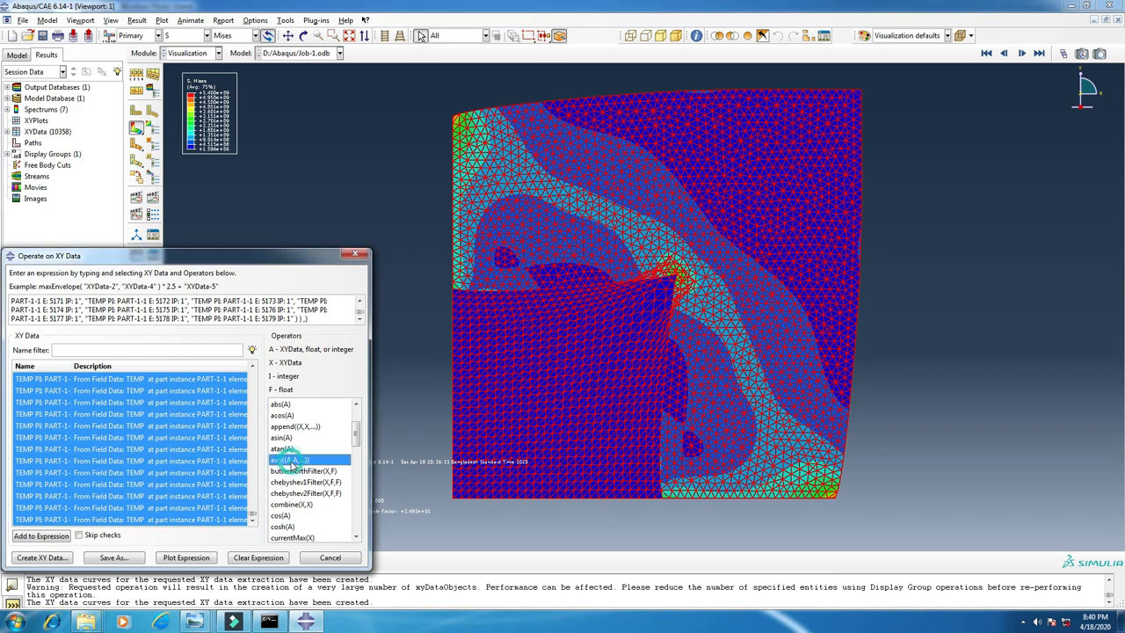
pyautogui.moveTo(302, 485)
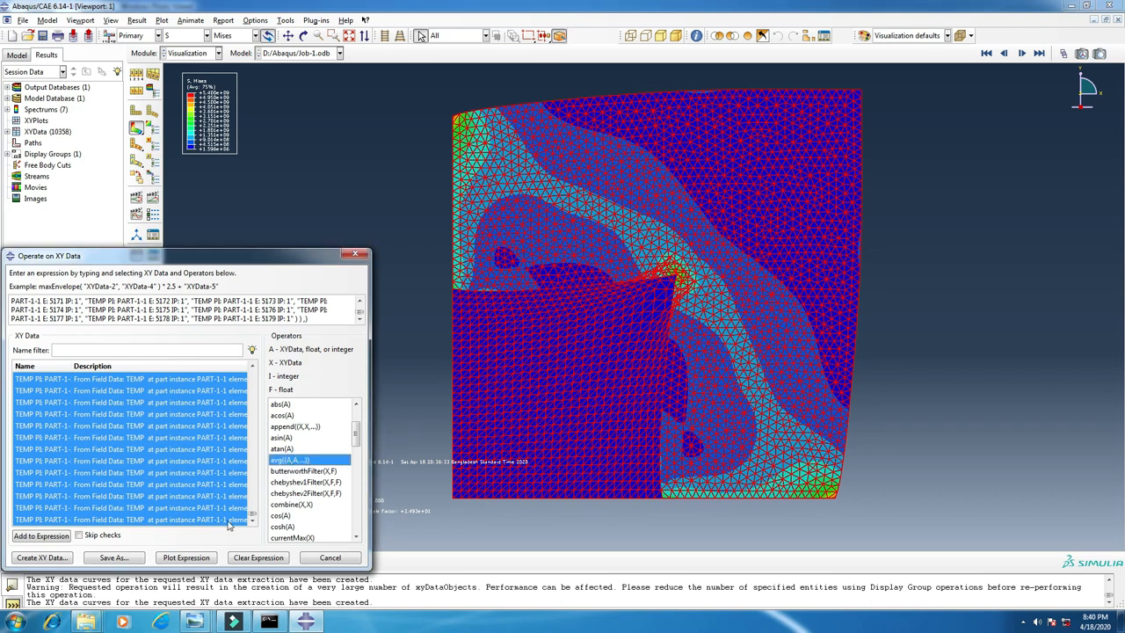
pyautogui.doubleClick(290, 460)
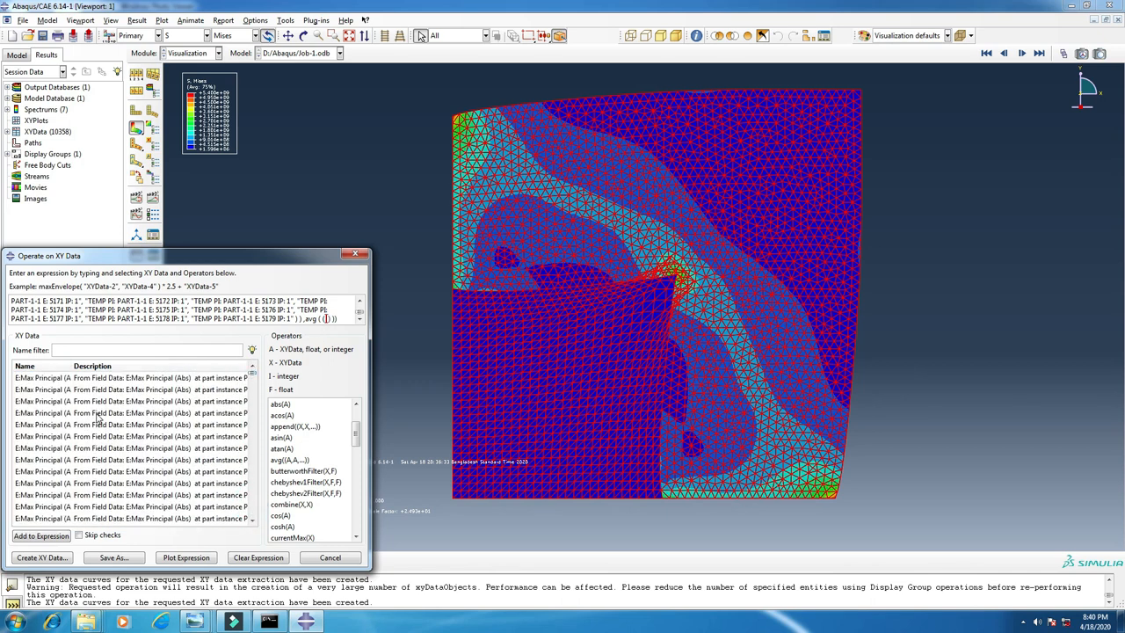
pyautogui.click(114, 376)
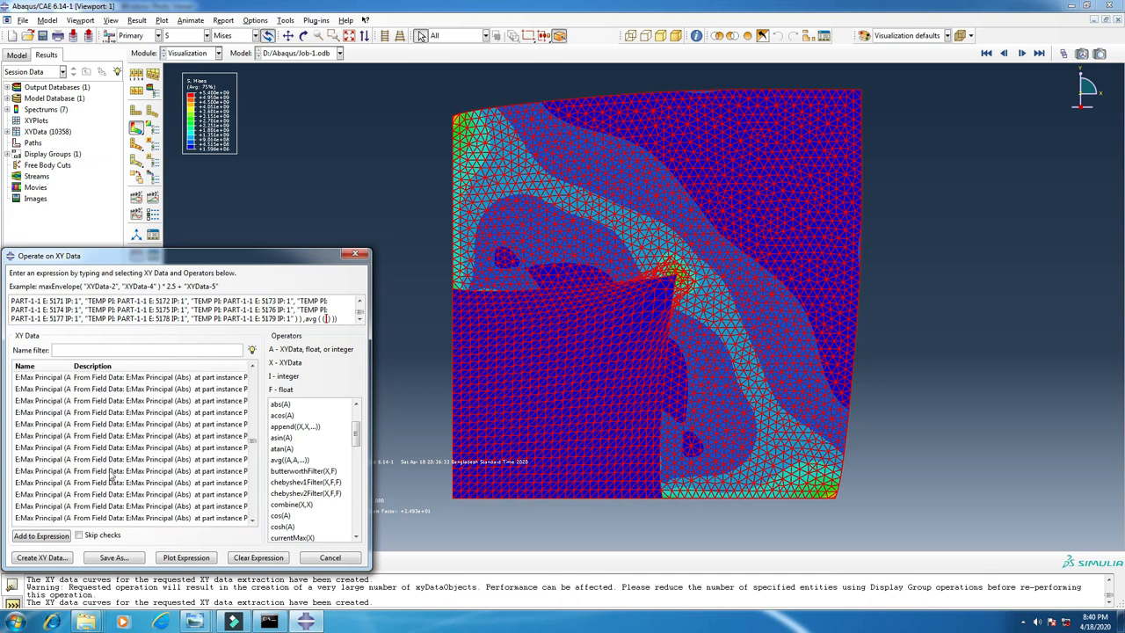
pyautogui.scroll(-3)
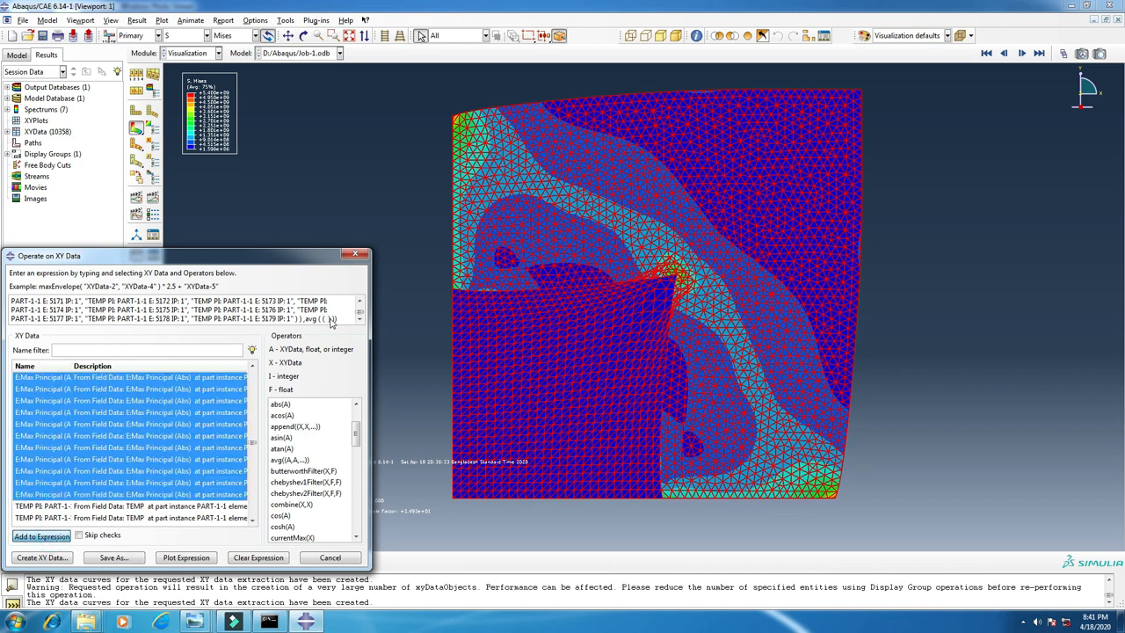
pyautogui.moveTo(355, 316)
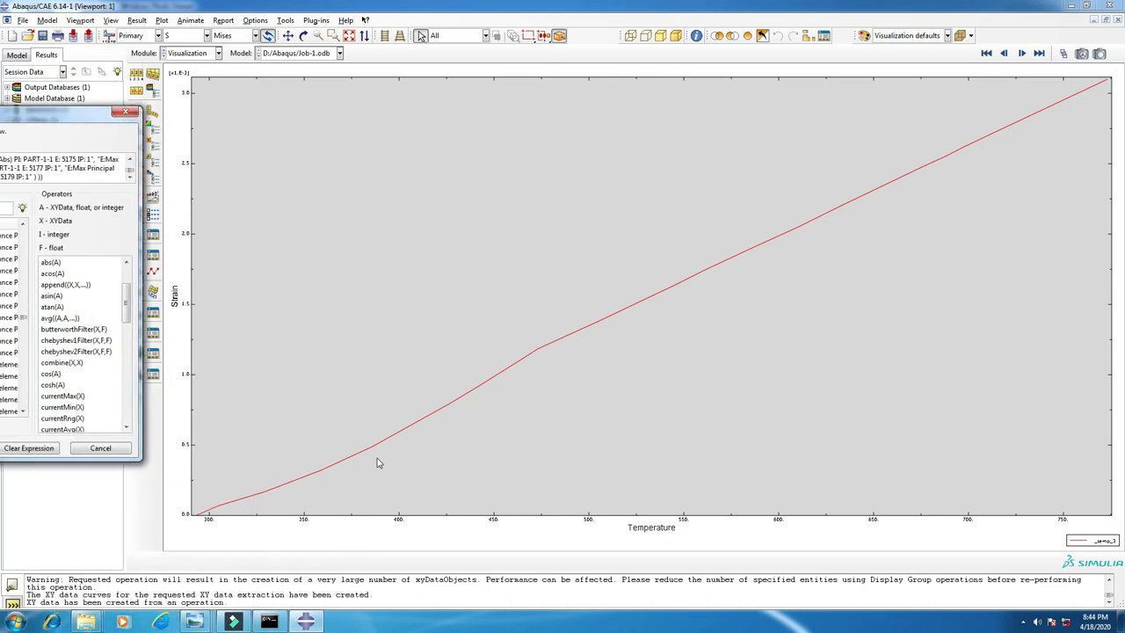
pyautogui.moveTo(761, 549)
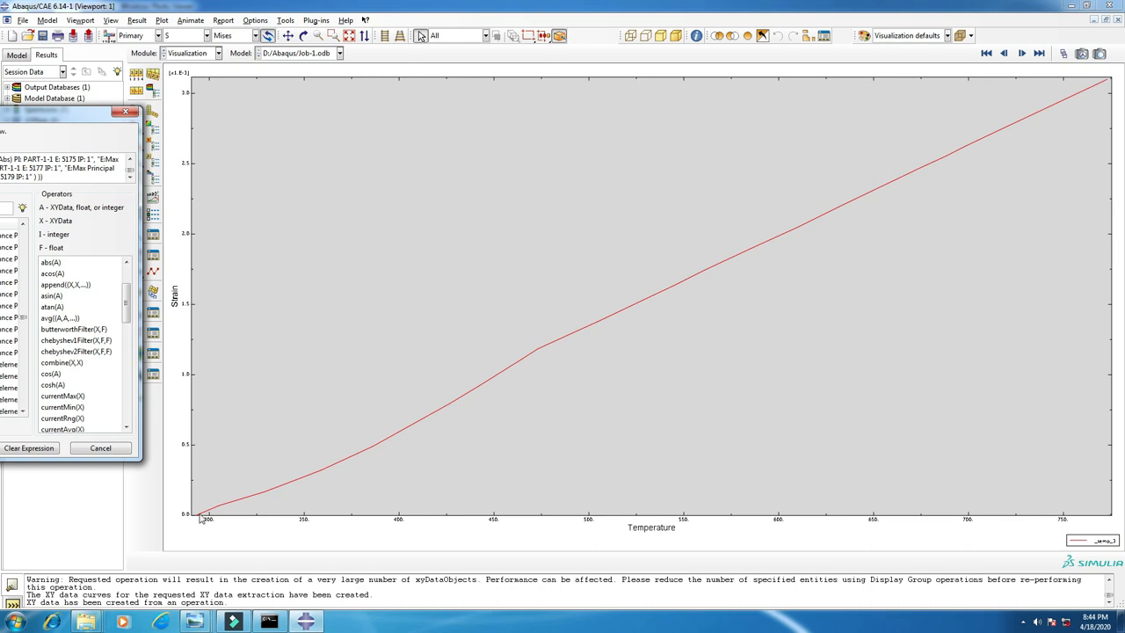
pyautogui.moveTo(253, 463)
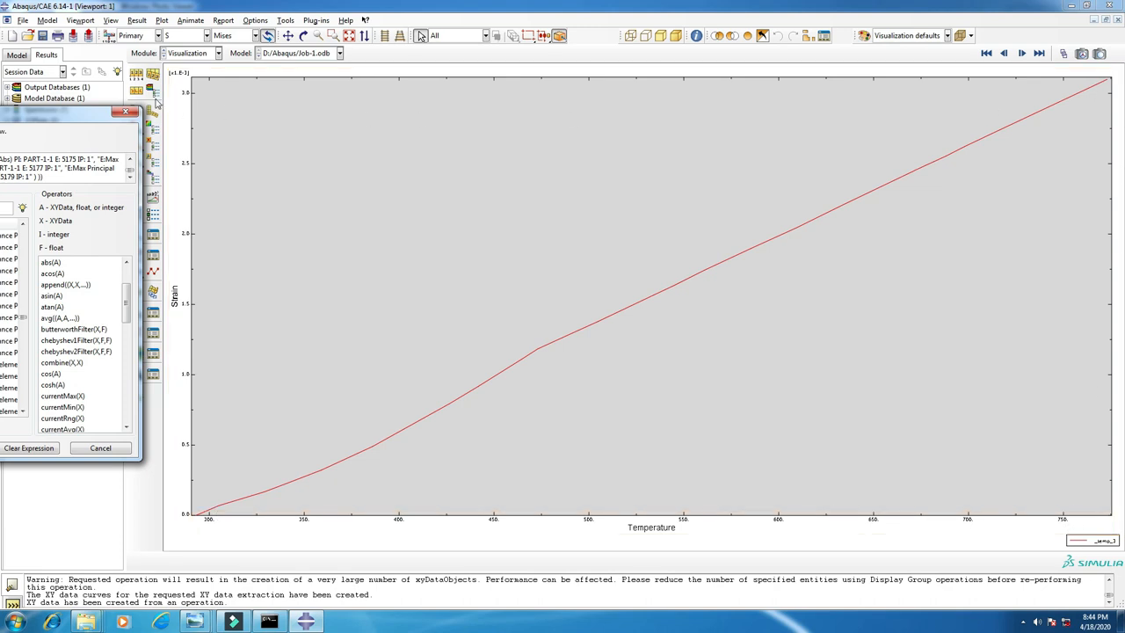
pyautogui.moveTo(988, 163)
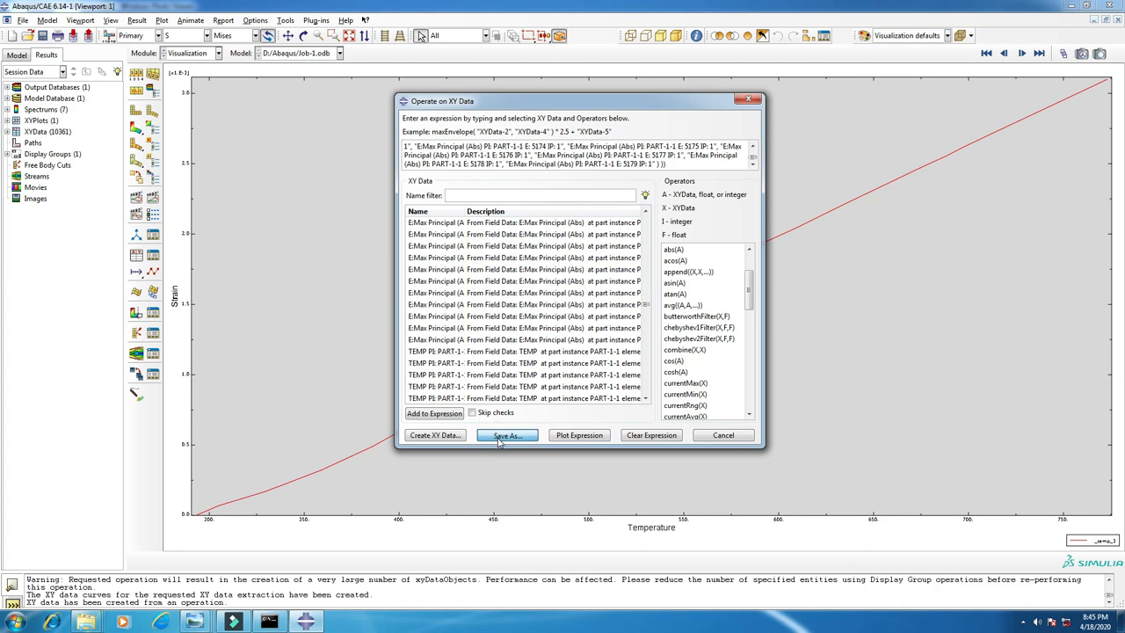
# Save the combined strain-versus-temperature curve as XYData-1 and close the operation dialog
pyautogui.click(506, 436)
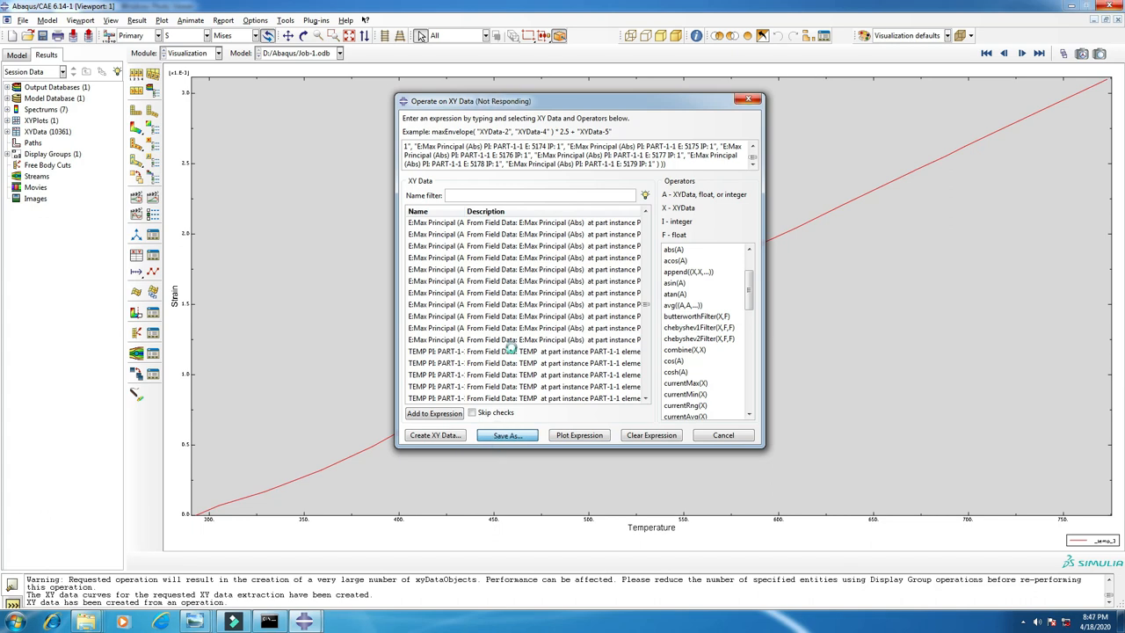
pyautogui.click(506, 436)
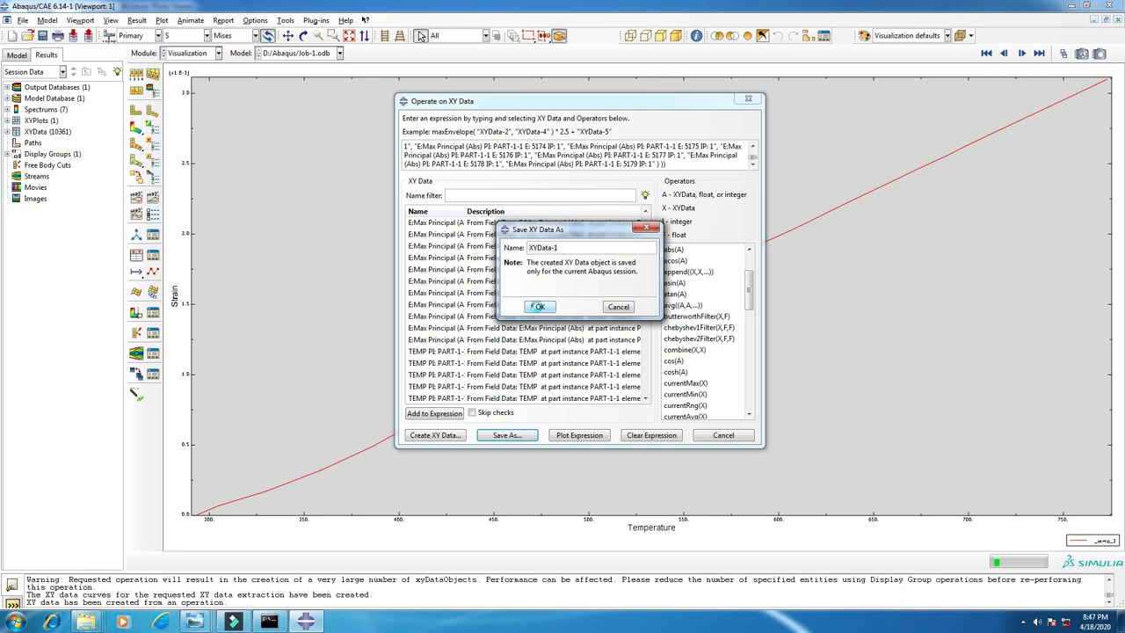
pyautogui.click(538, 306)
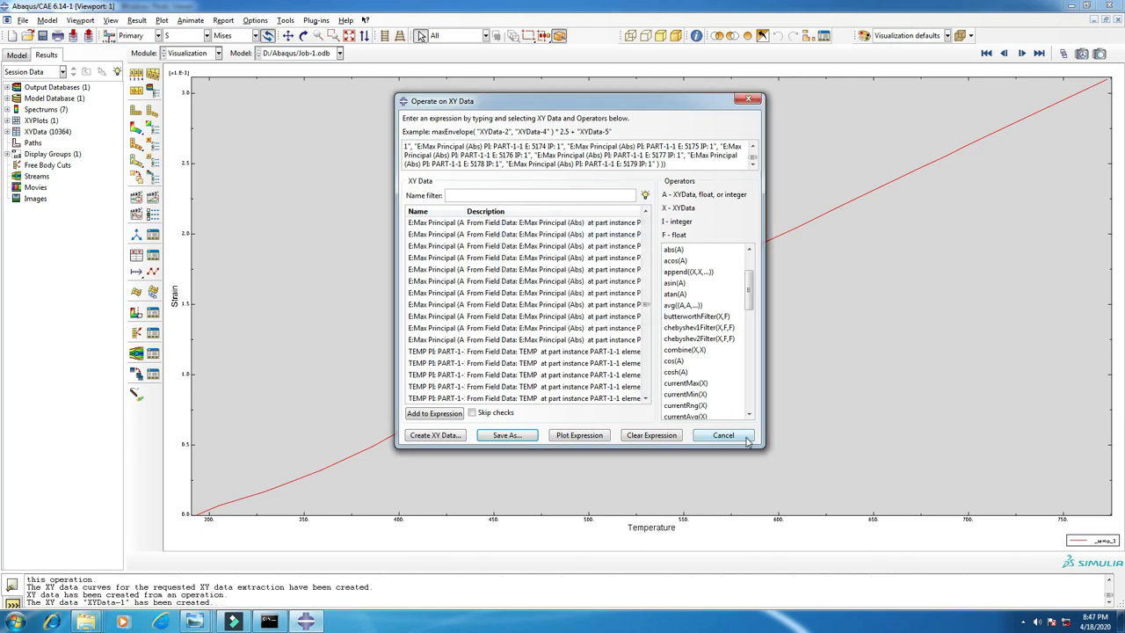
pyautogui.click(722, 435)
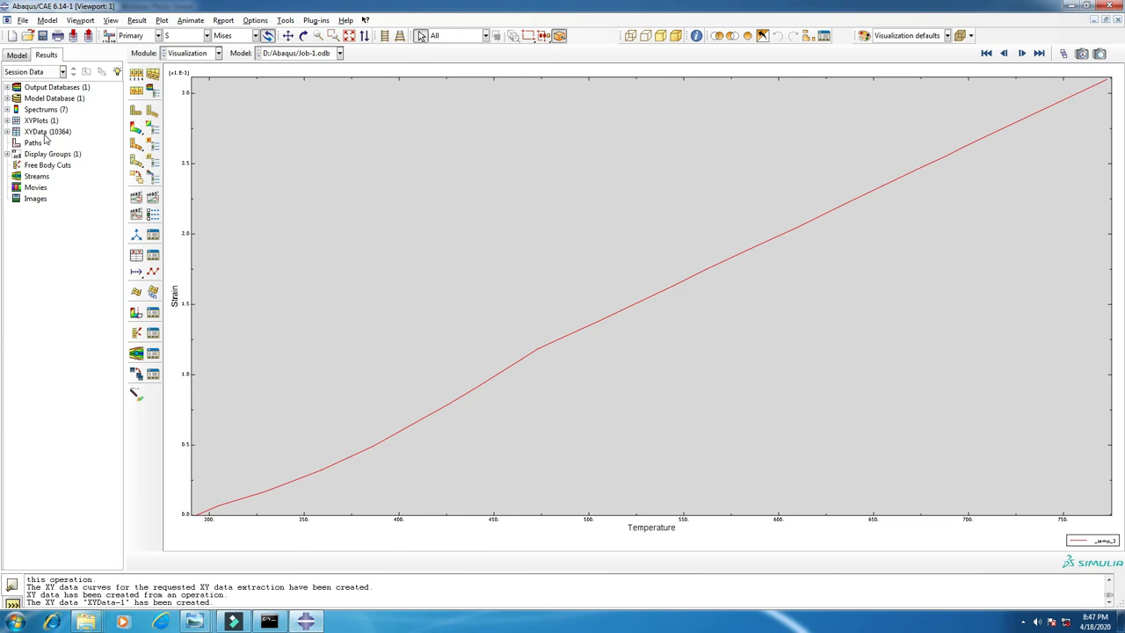
# Expand the saved XY plots, open XYPlot-1 and dismiss its plot options
pyautogui.click(42, 120)
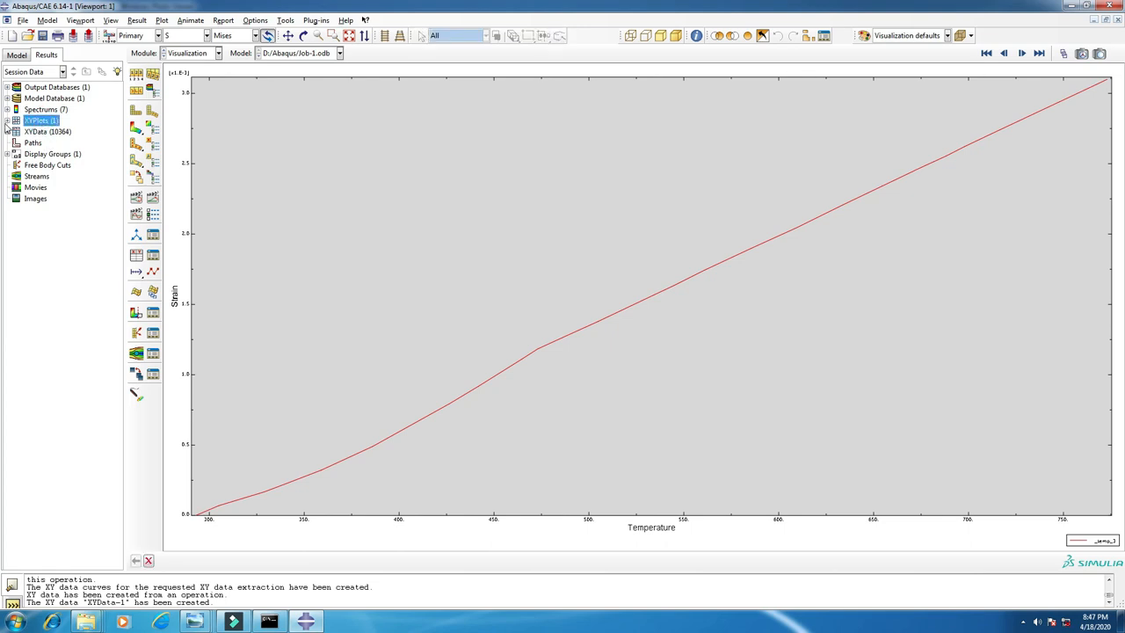
pyautogui.click(7, 119)
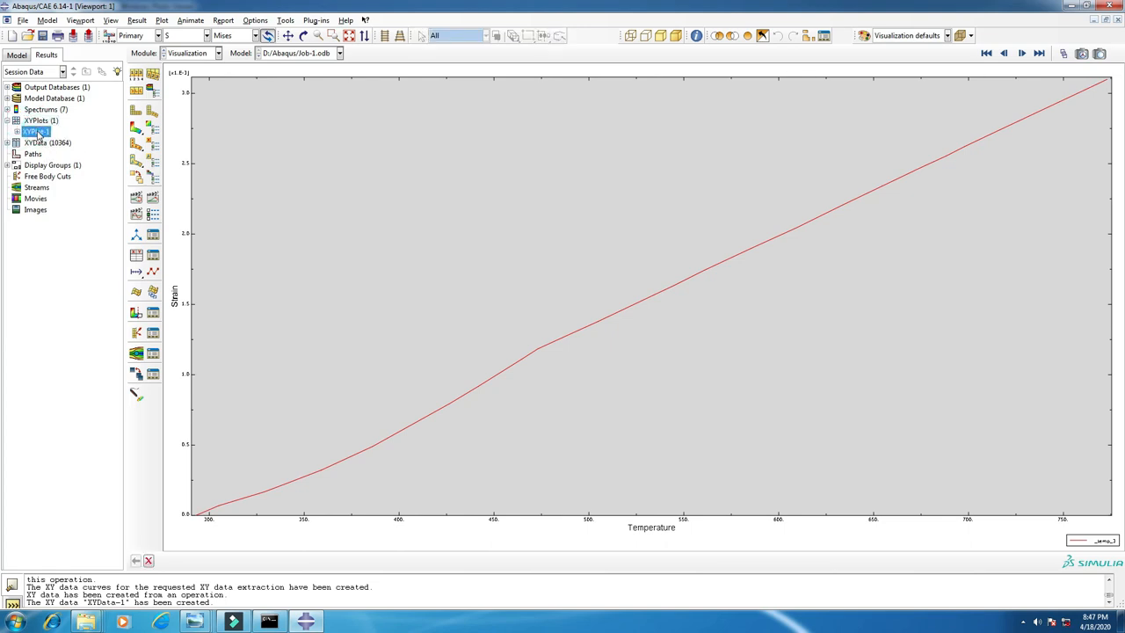
pyautogui.doubleClick(37, 130)
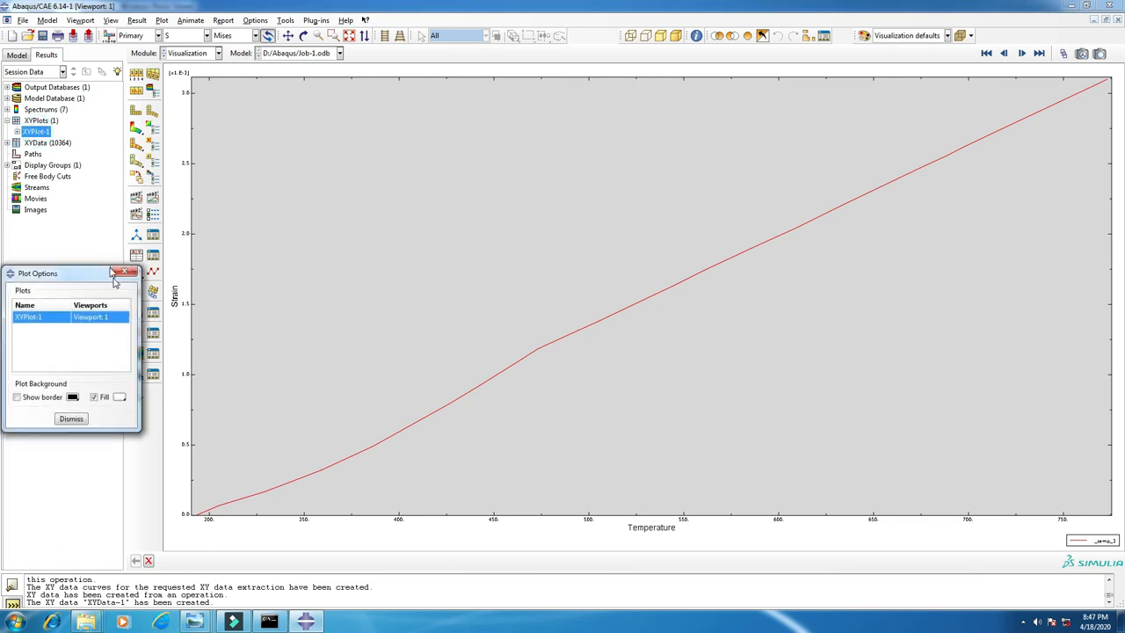
pyautogui.click(126, 274)
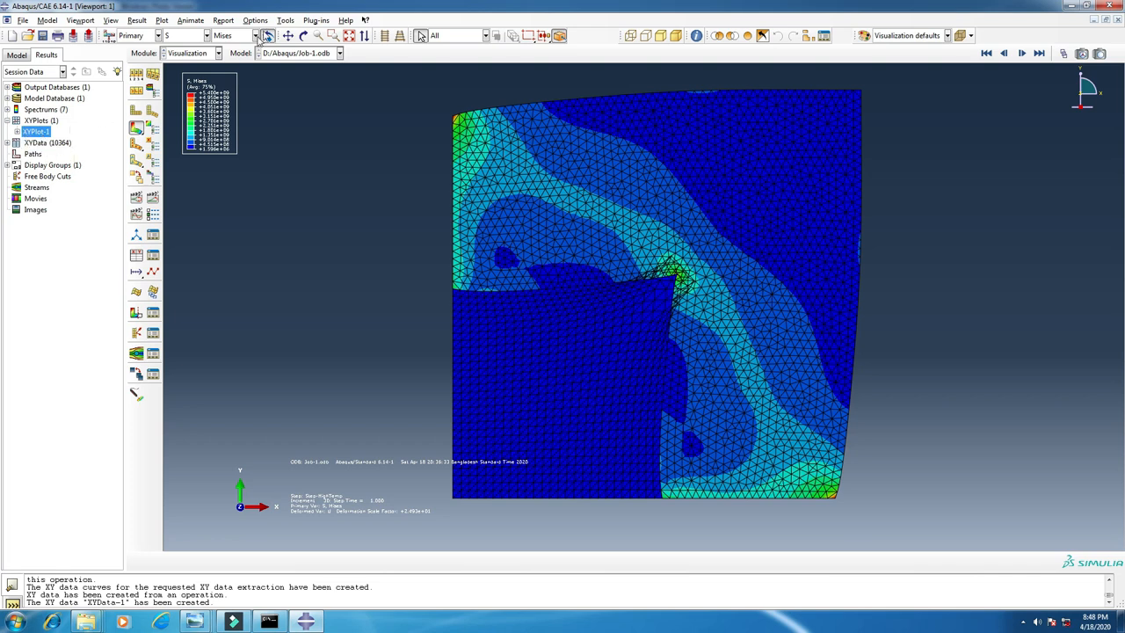
# Launch the Excel Utilities plug-in from Plug-ins > Tools
pyautogui.click(316, 19)
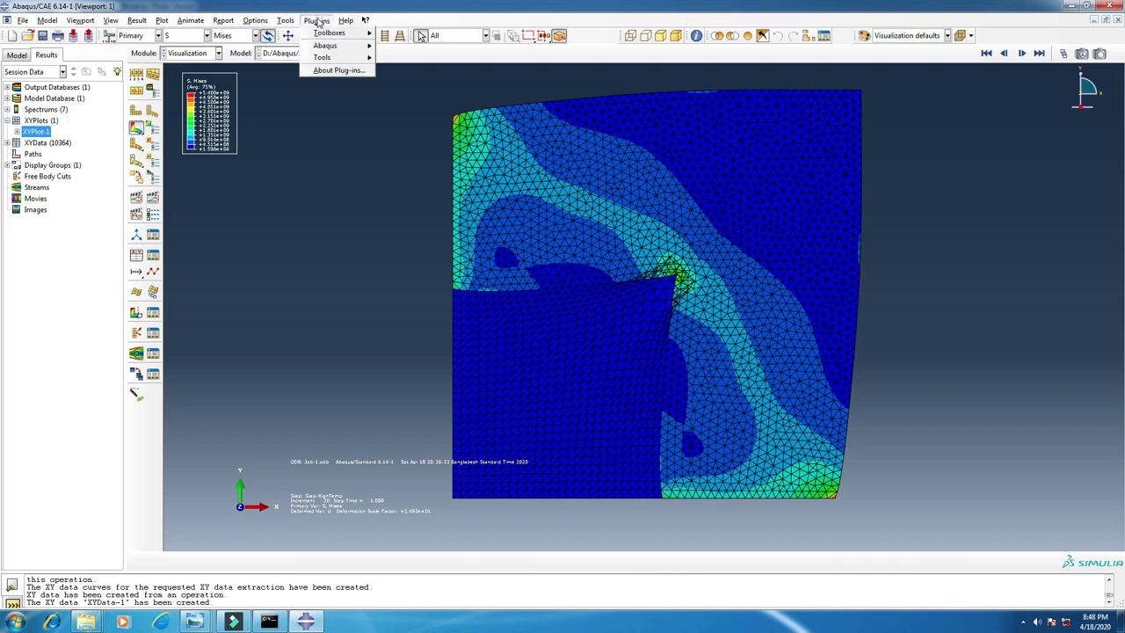
pyautogui.moveTo(330, 32)
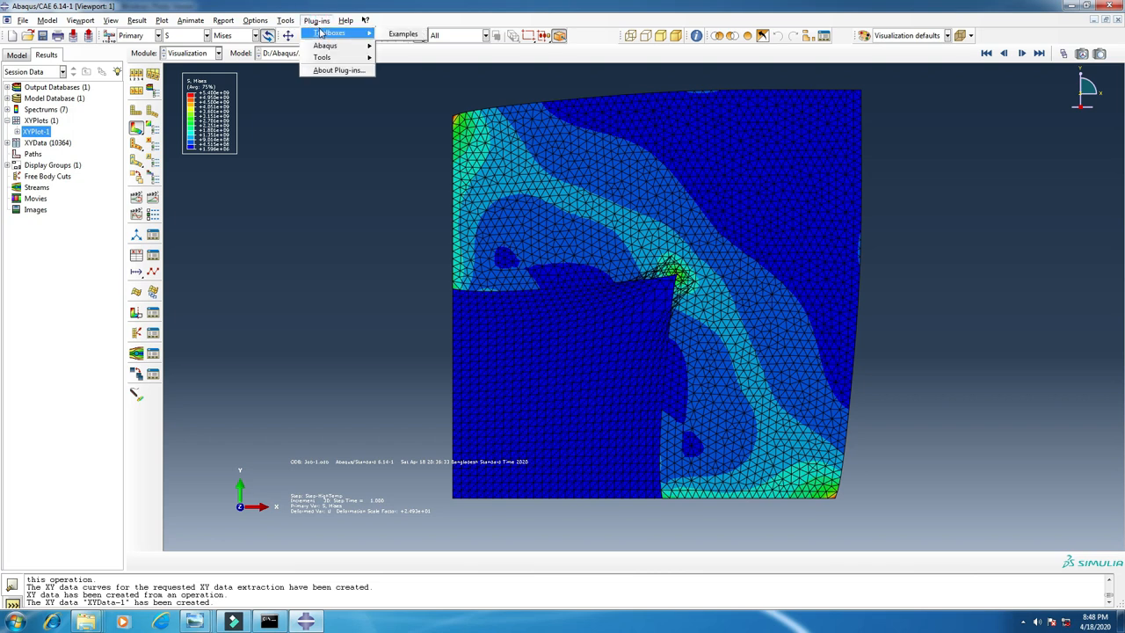
pyautogui.moveTo(321, 56)
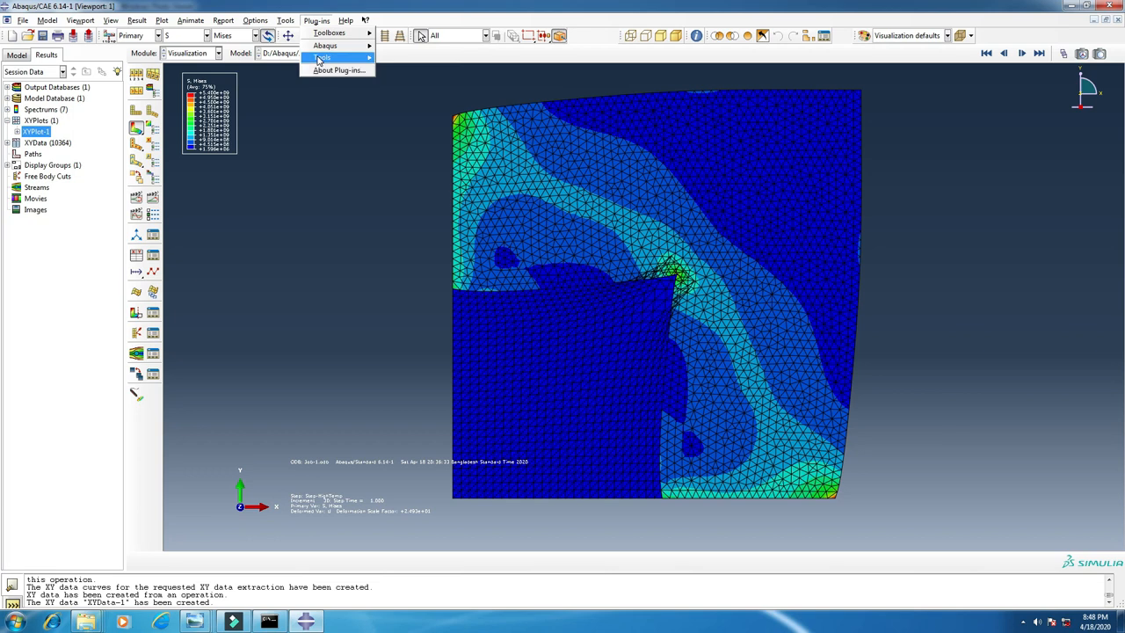
pyautogui.click(322, 56)
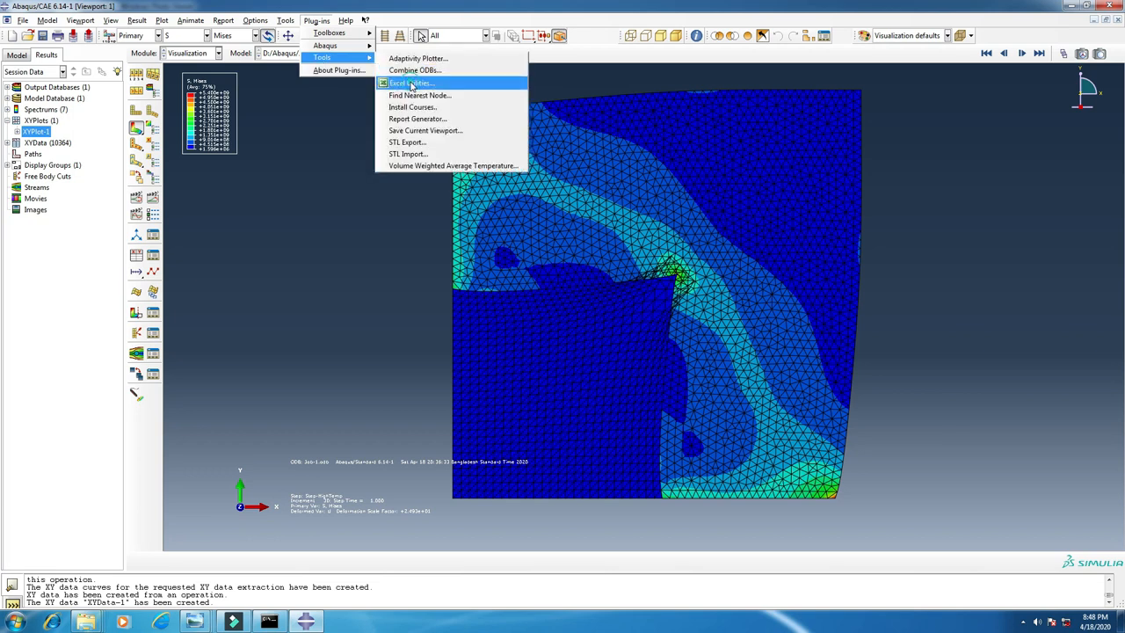
pyautogui.click(409, 83)
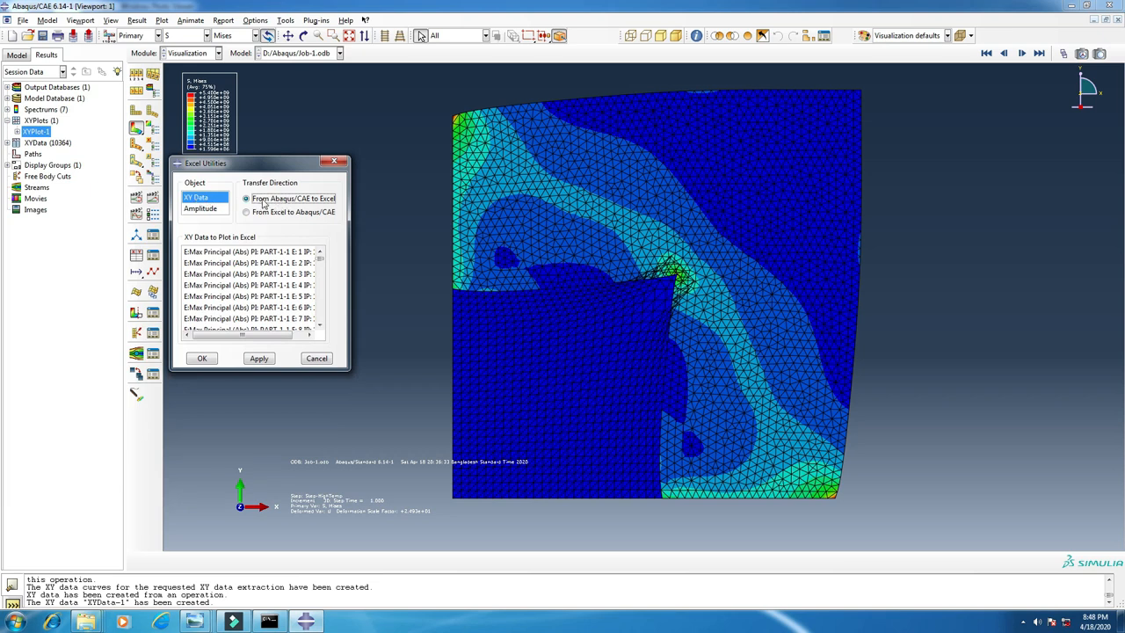
pyautogui.moveTo(249, 211)
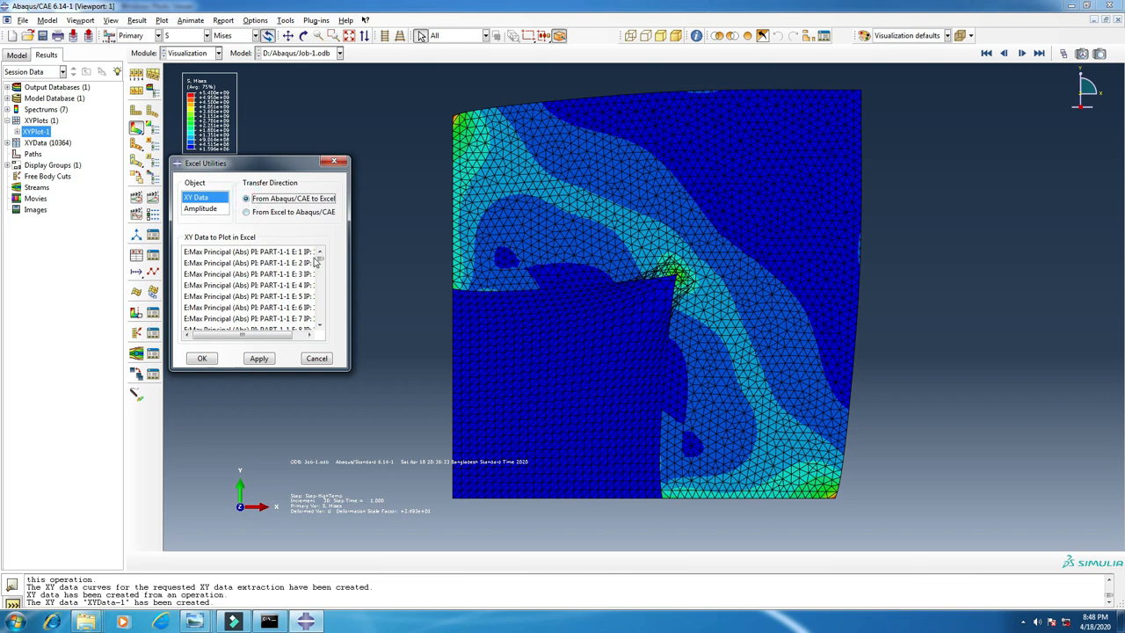
# Select XYData-1 and send it from Abaqus/CAE to Excel
pyautogui.scroll(-3)
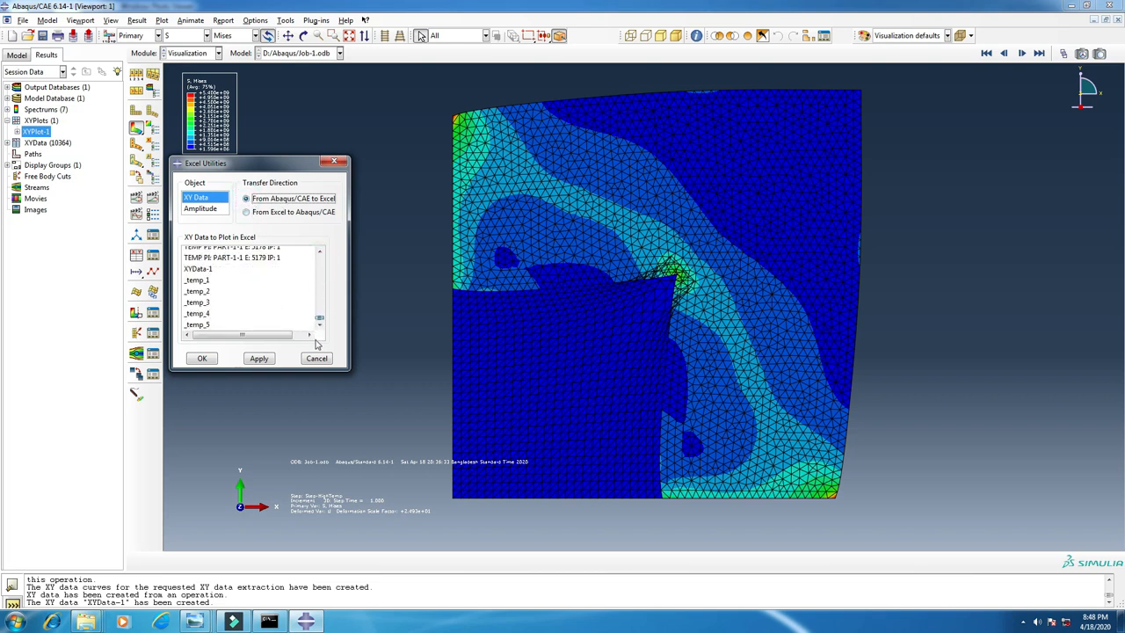
pyautogui.click(249, 268)
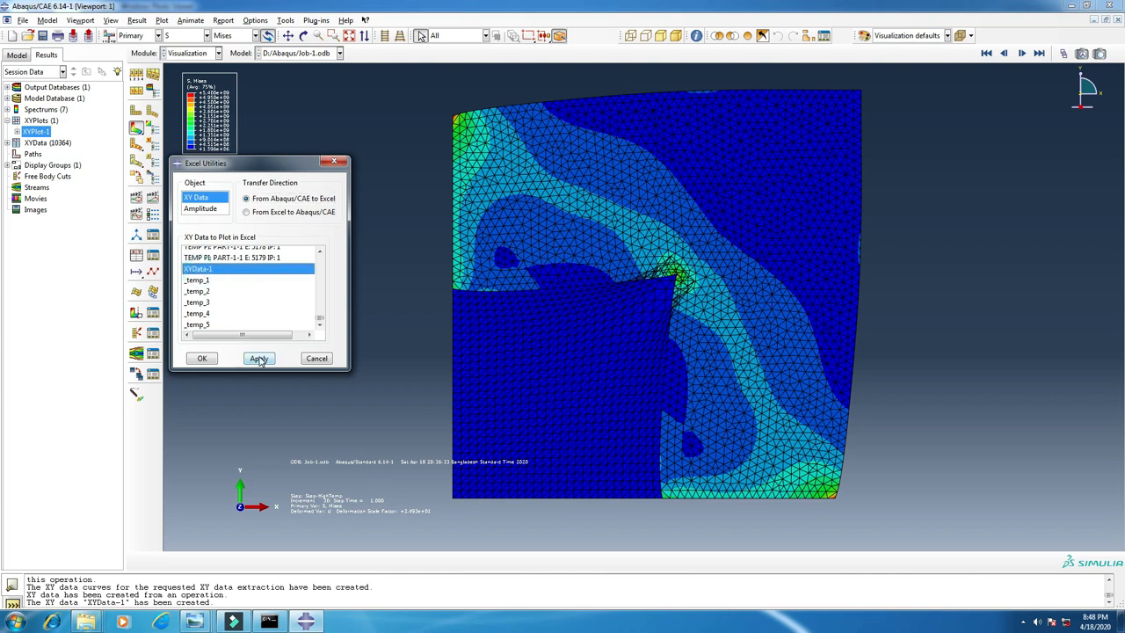
pyautogui.moveTo(202, 359)
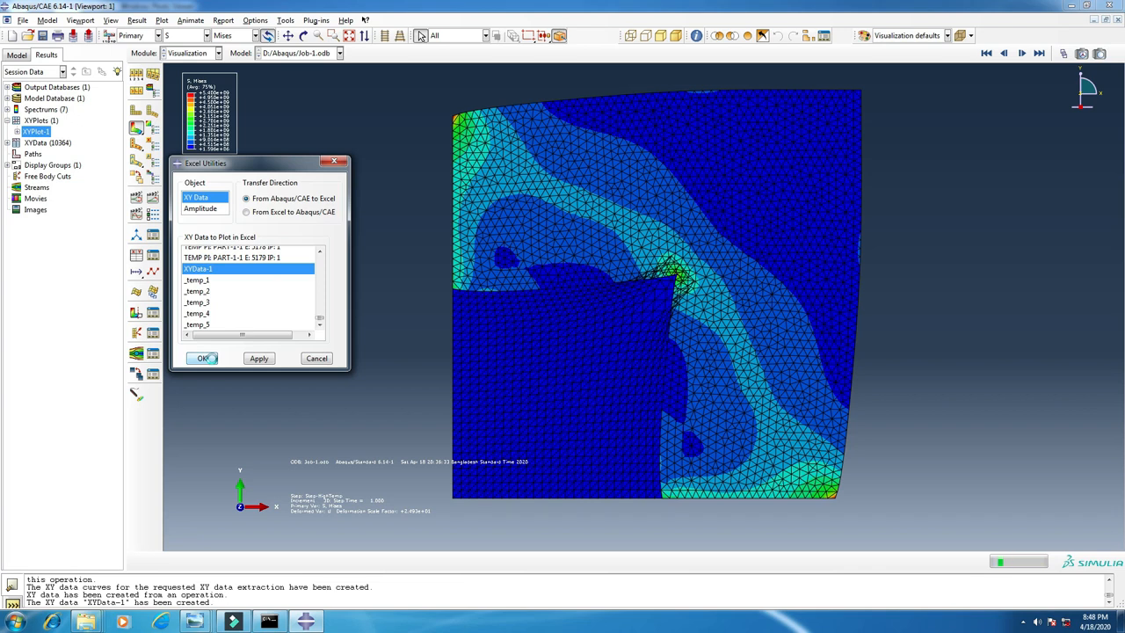
pyautogui.click(204, 359)
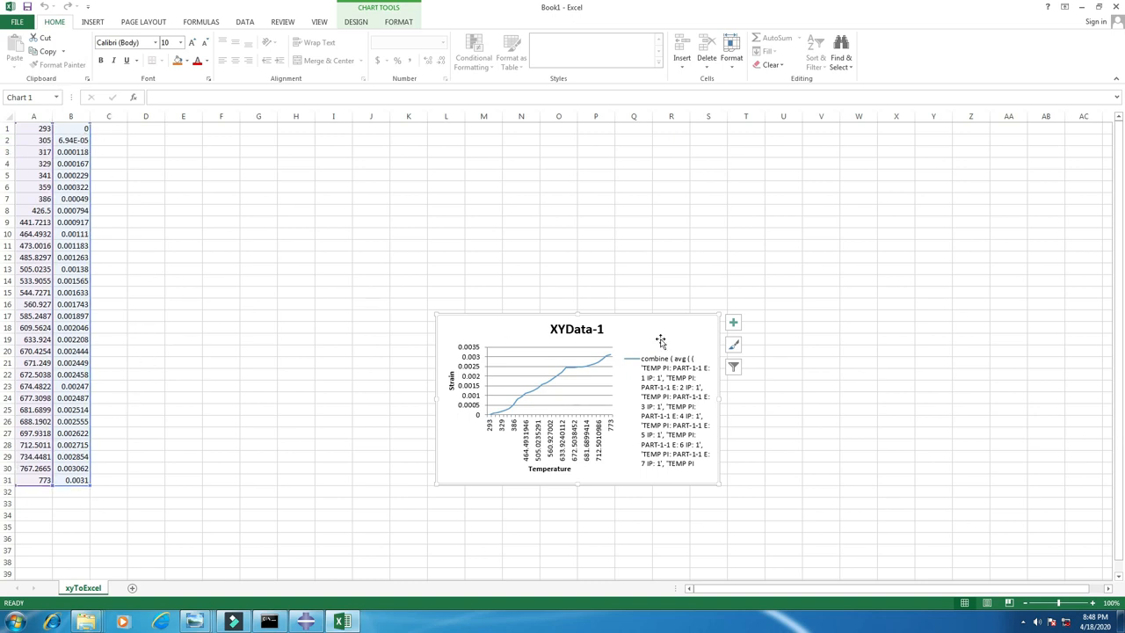
# Review the exported temperature and strain columns on the xyToExcel sheet
pyautogui.click(34, 128)
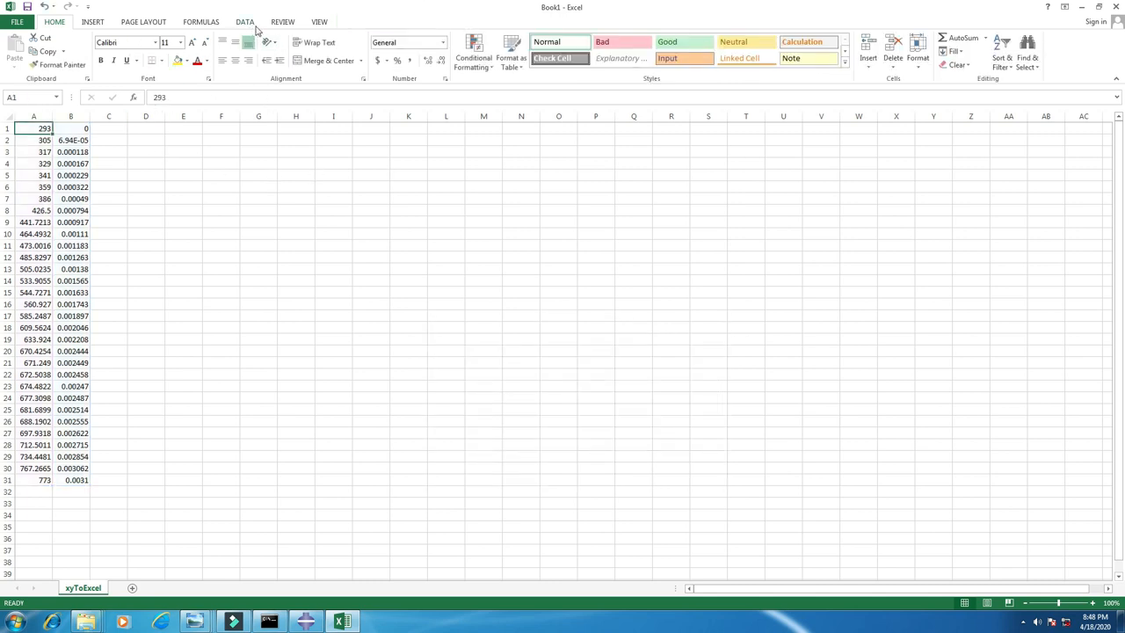
pyautogui.moveTo(1111, 27)
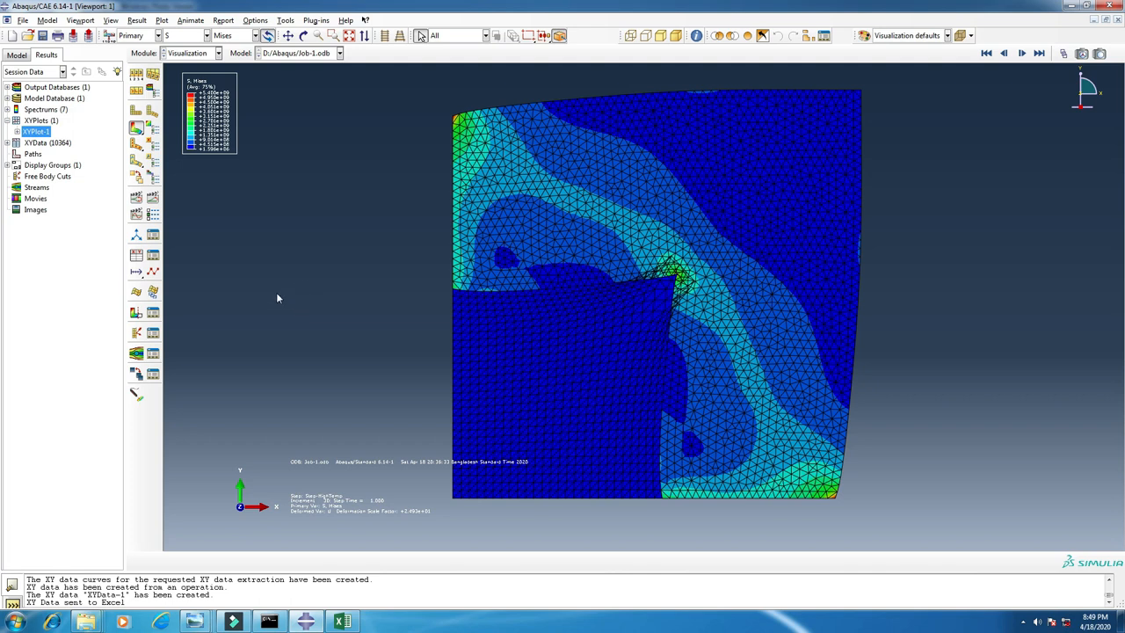
pyautogui.moveTo(306, 229)
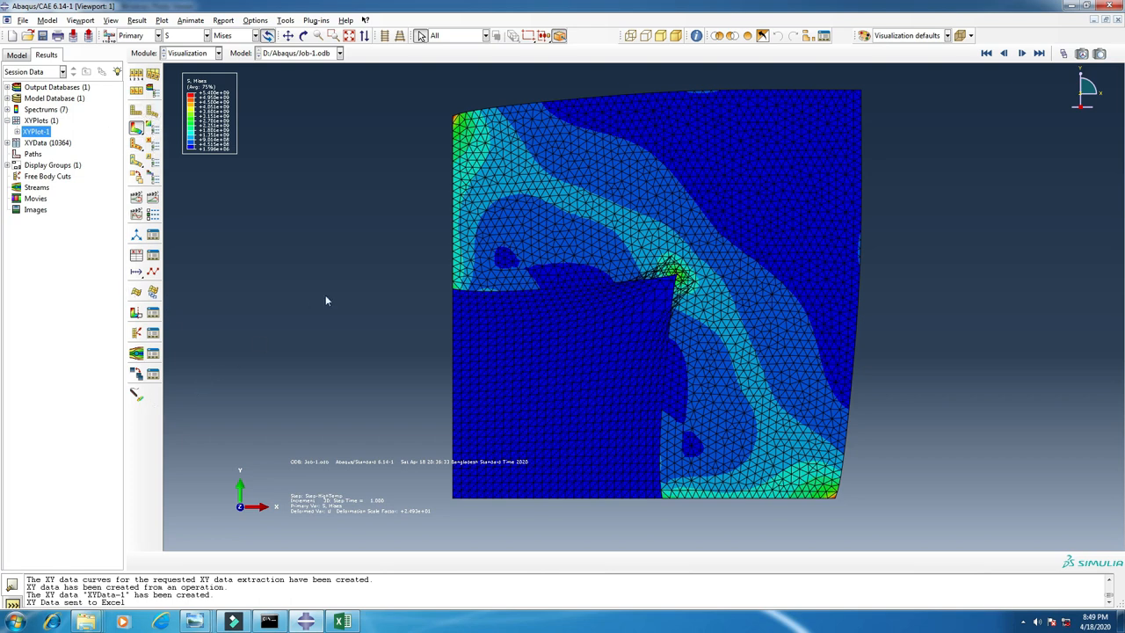
pyautogui.moveTo(260, 281)
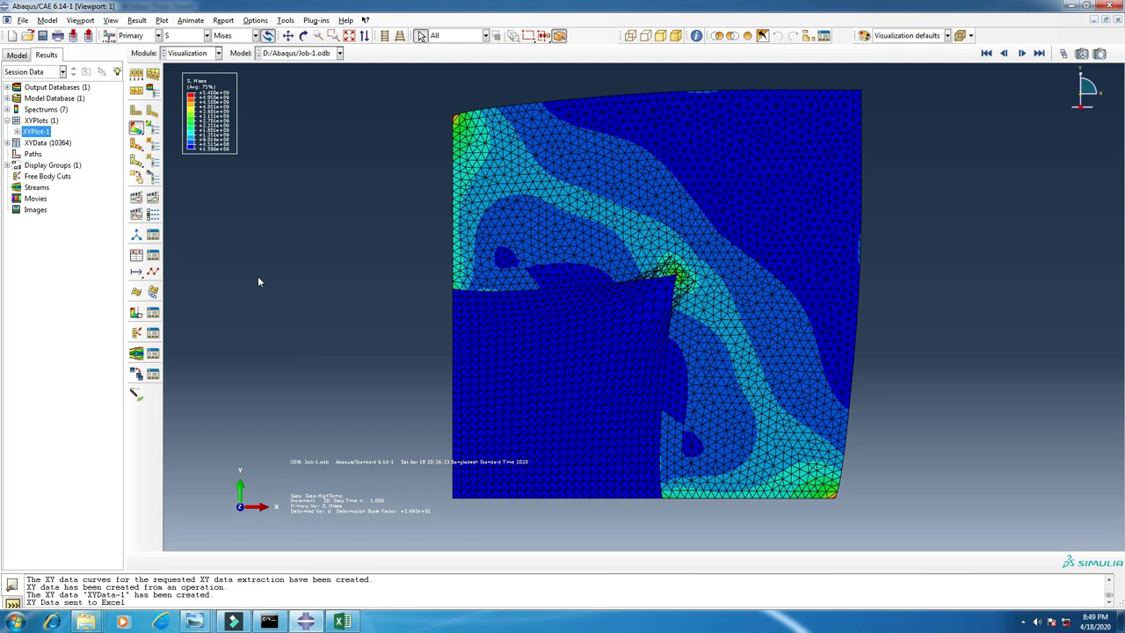